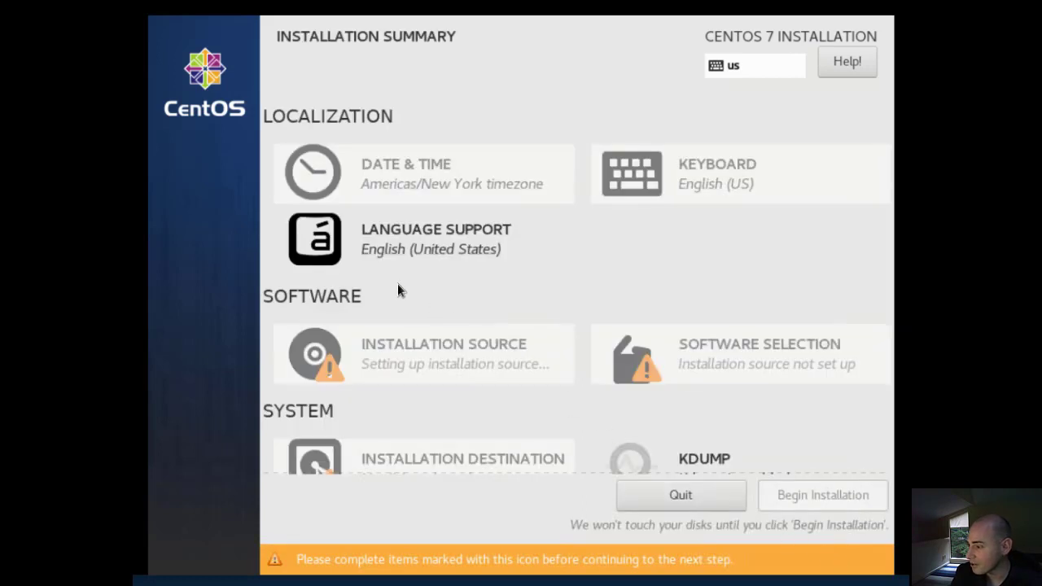
mouse_move(472, 281)
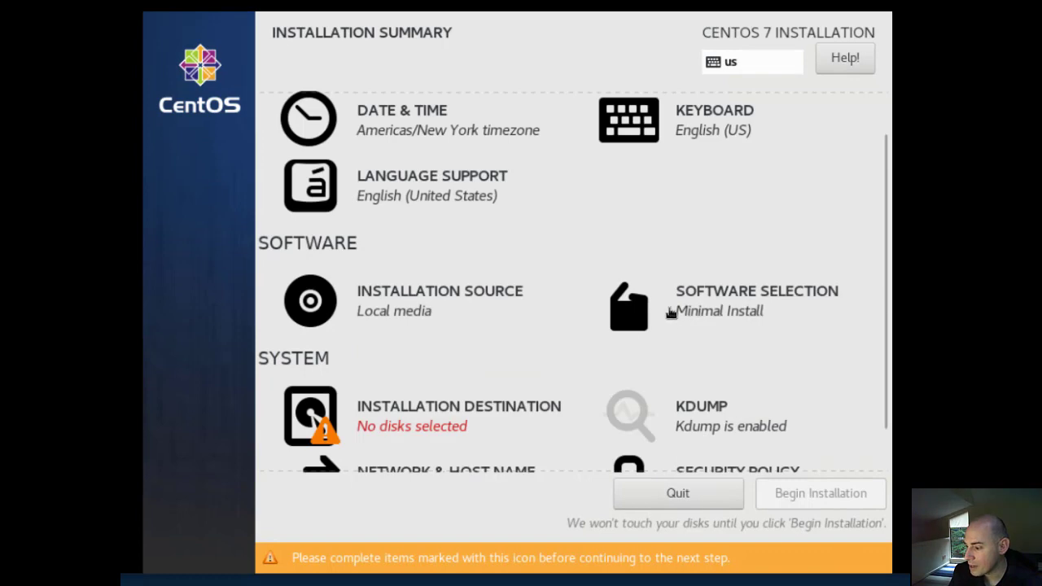
mouse_move(410, 417)
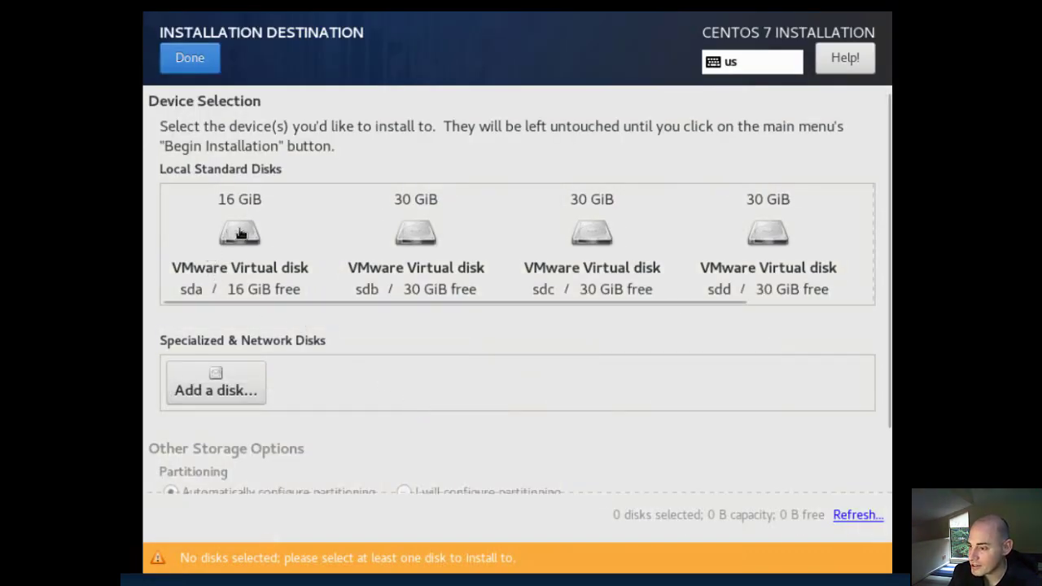
Select the 16 GiB sda VMware disk as the install target, keeping automatic partitioning.
left_click(239, 234)
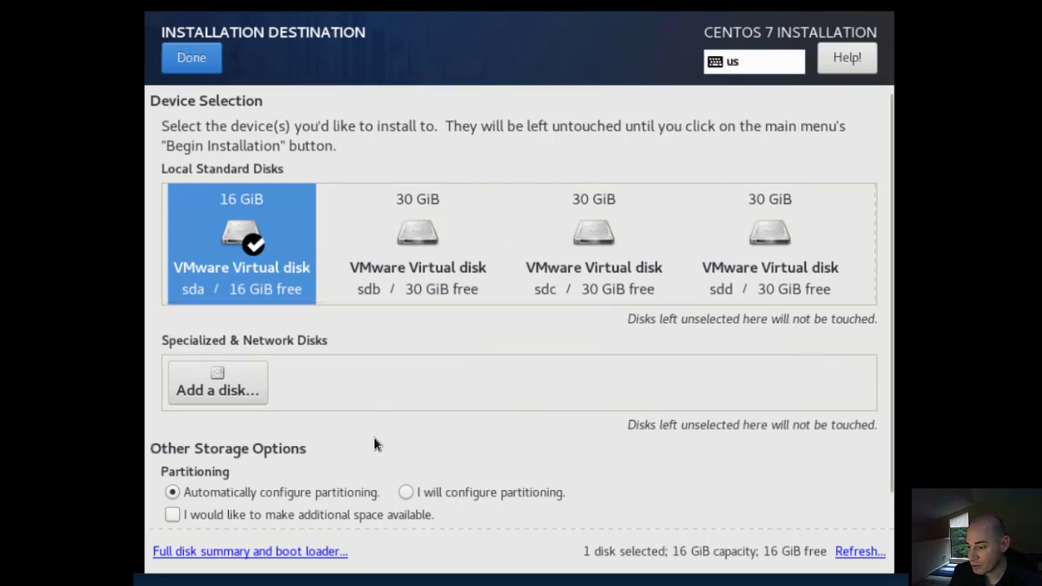
mouse_move(332, 466)
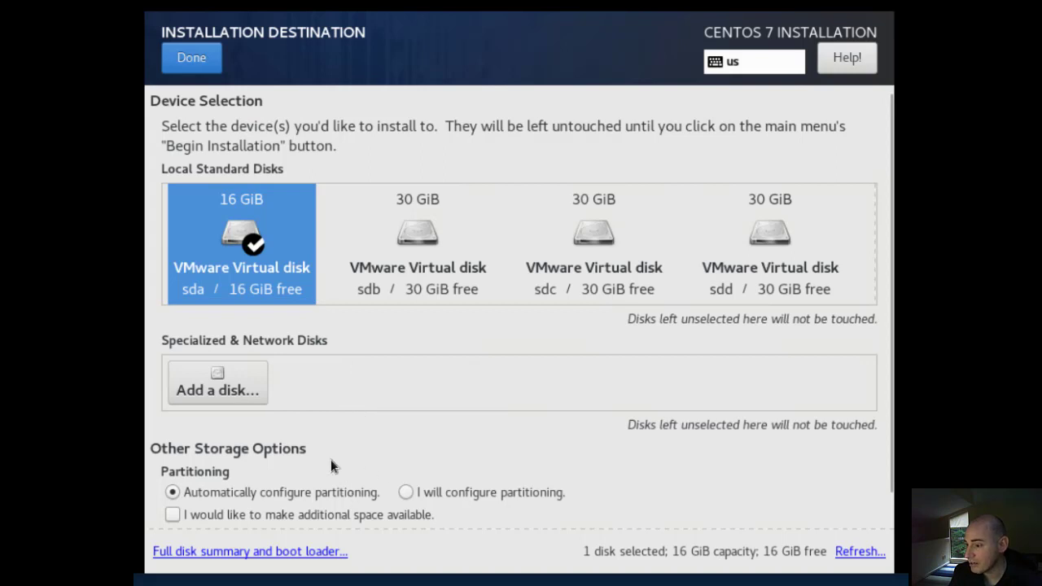
left_click(191, 57)
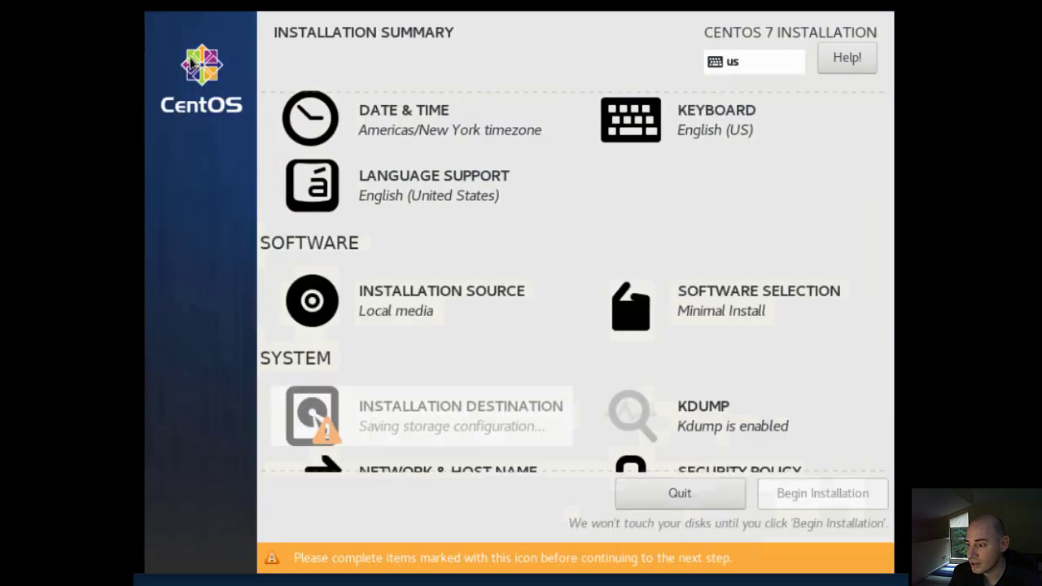
Apply host name 'quantastor' and switch the ens192 Ethernet connection on.
left_click(438, 468)
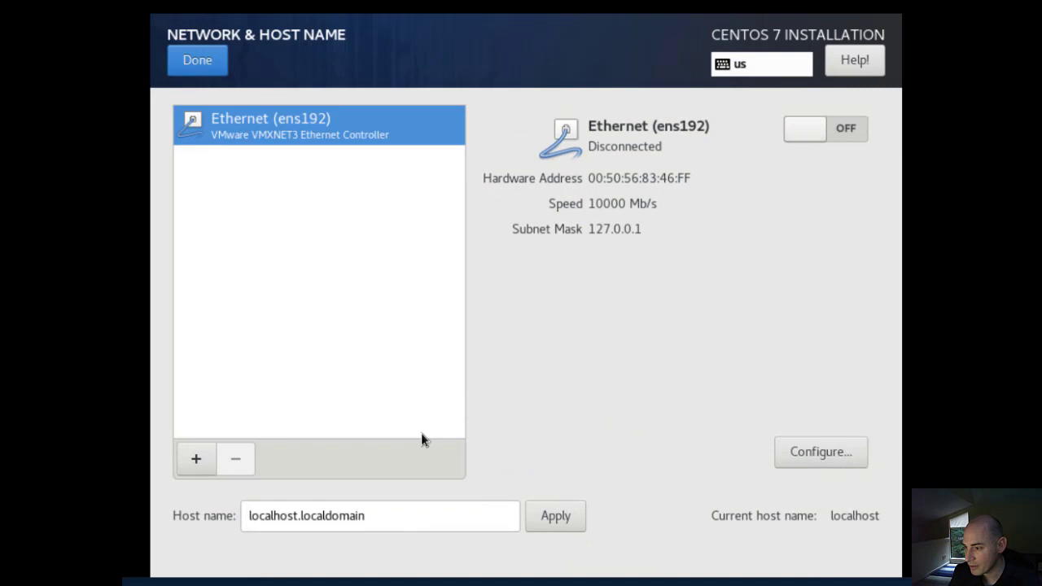
left_click(409, 516)
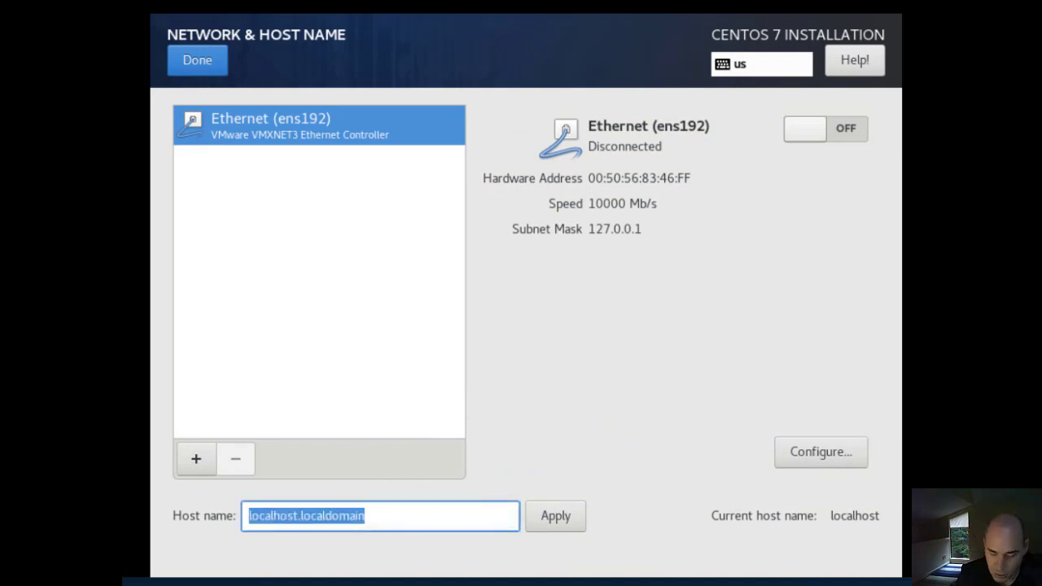
type("quantastor")
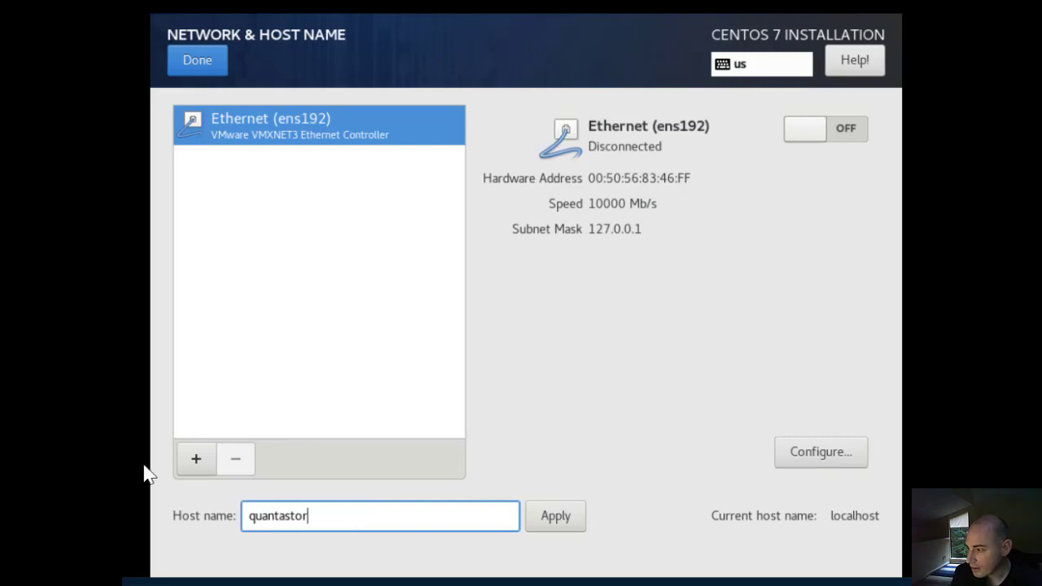
left_click(563, 515)
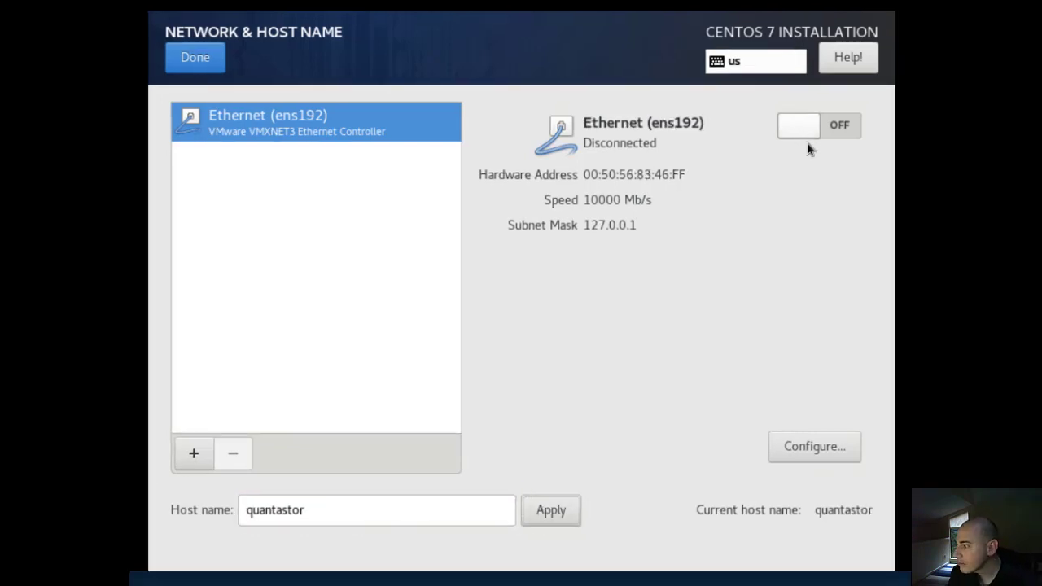
left_click(818, 125)
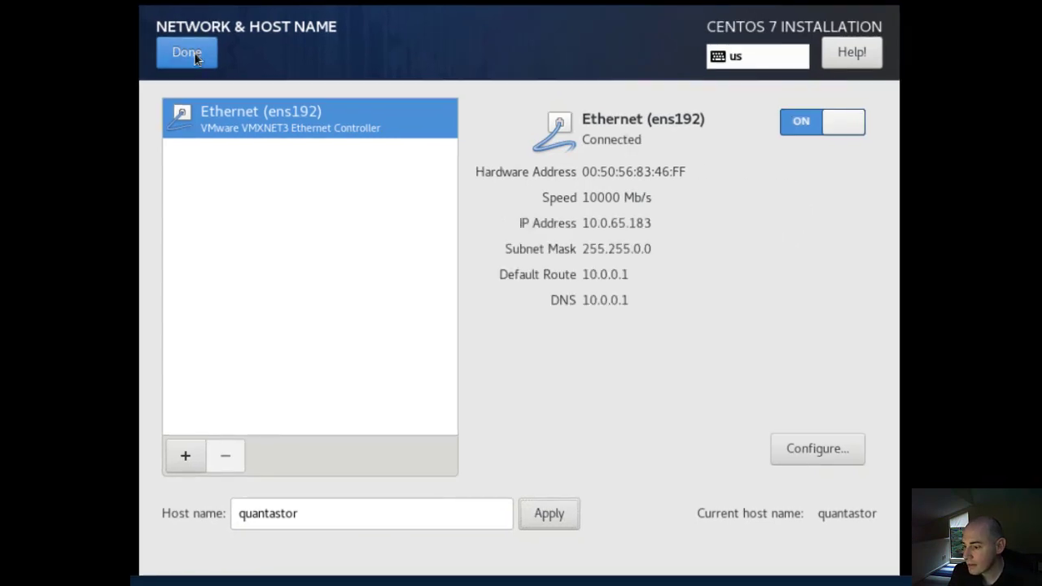
left_click(186, 52)
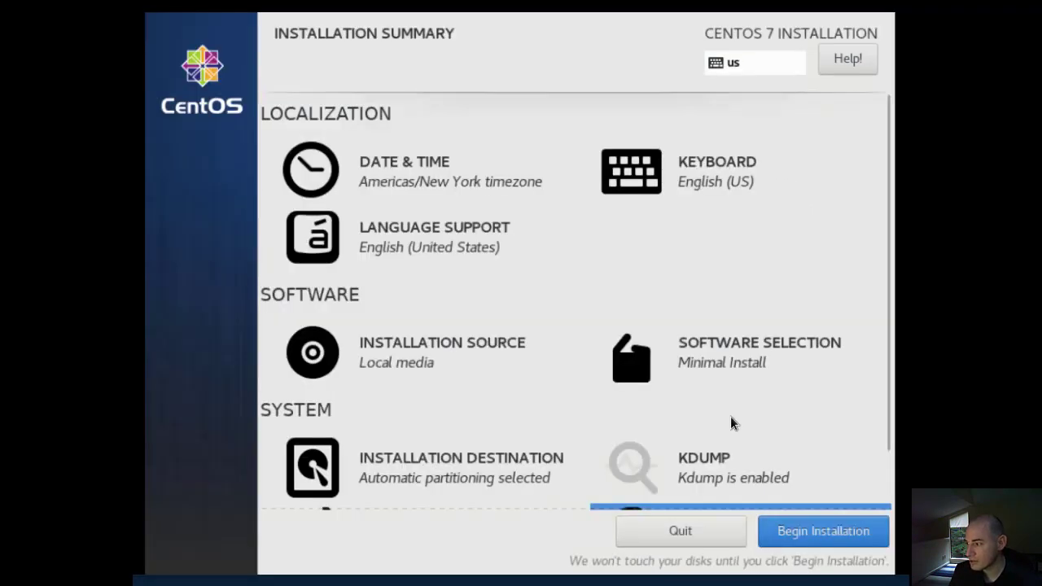
mouse_move(749, 454)
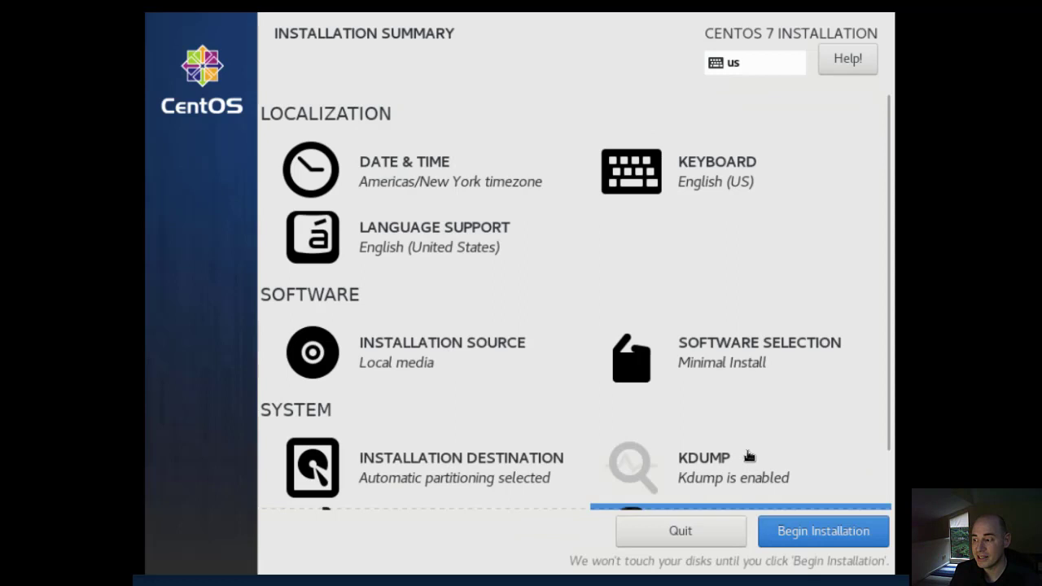
Begin the CentOS installation and set the root password, accepting it despite being weak.
left_click(823, 531)
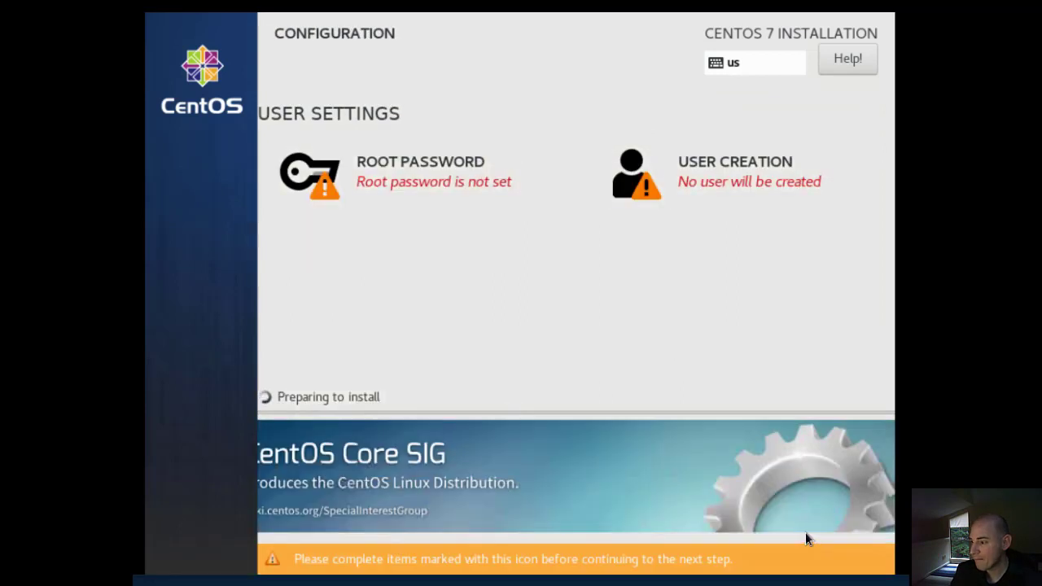
mouse_move(428, 177)
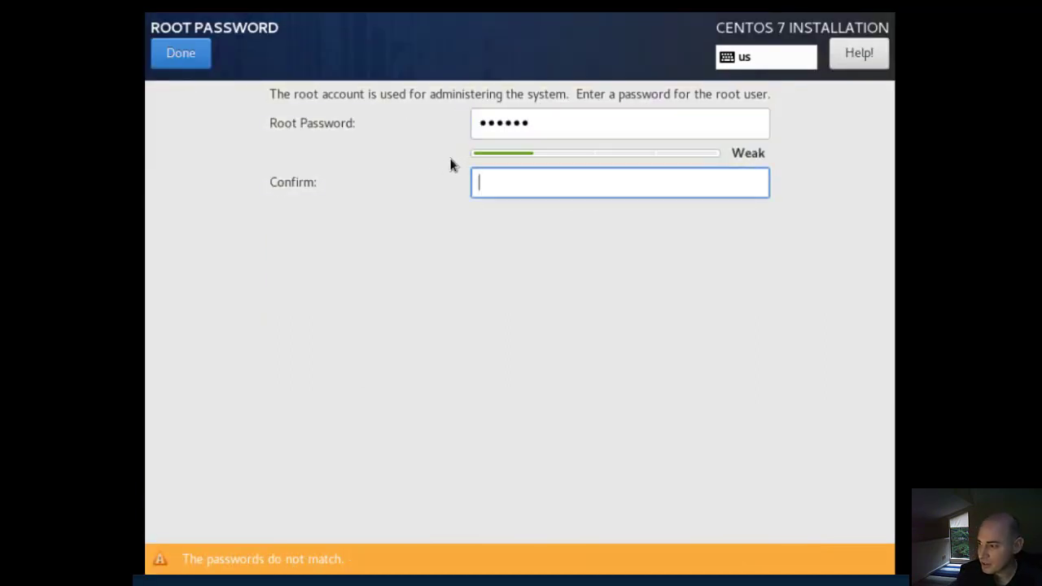
type("•")
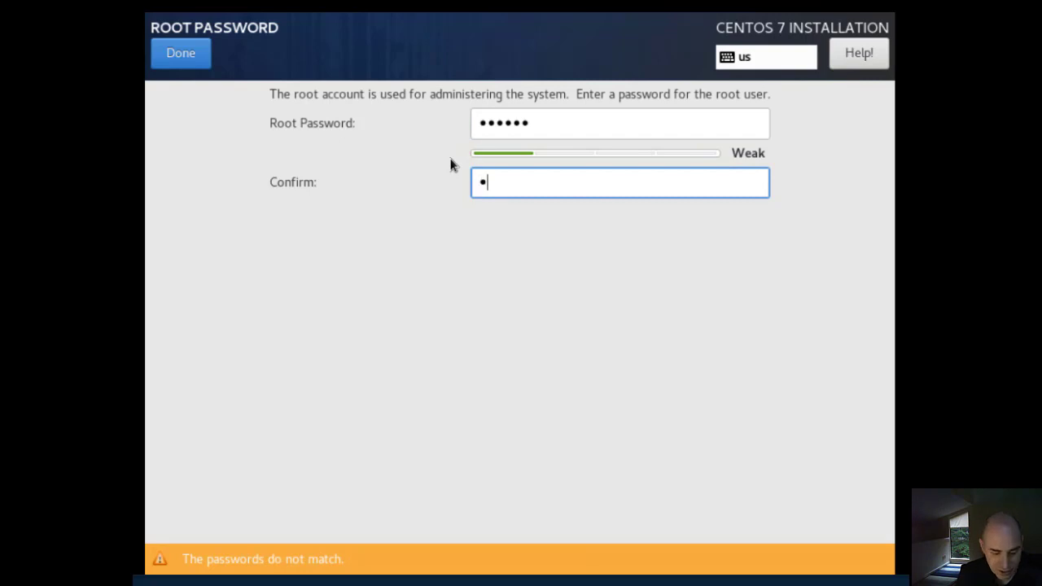
left_click(183, 55)
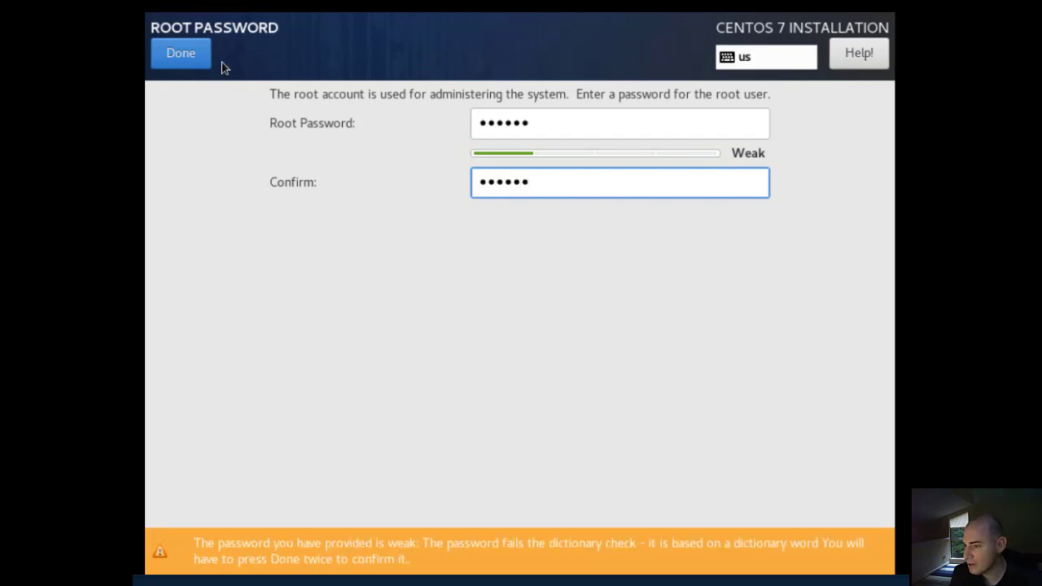
left_click(180, 54)
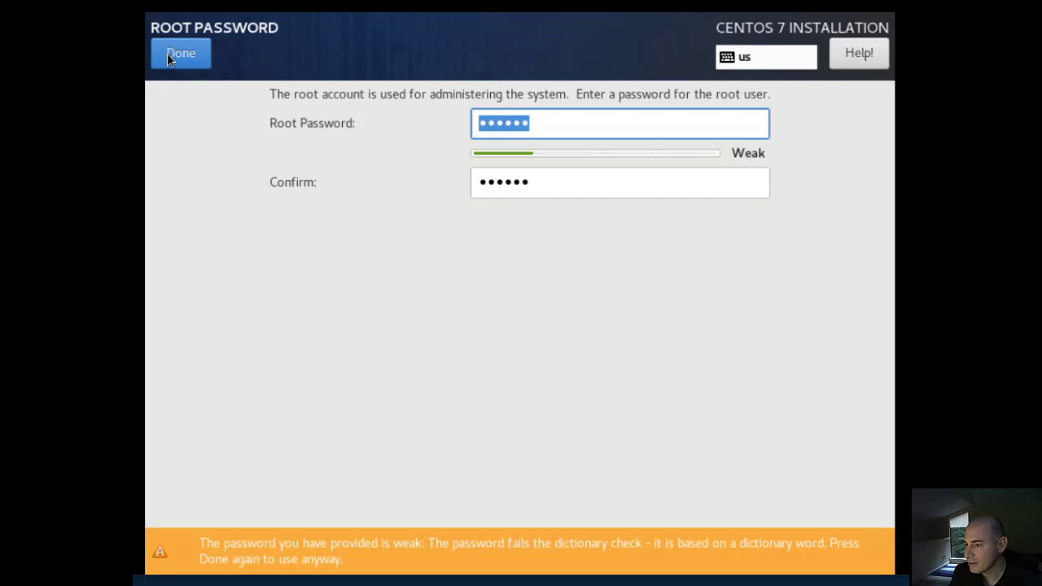
Create user qadmin with a password and administrator rights.
left_click(179, 53)
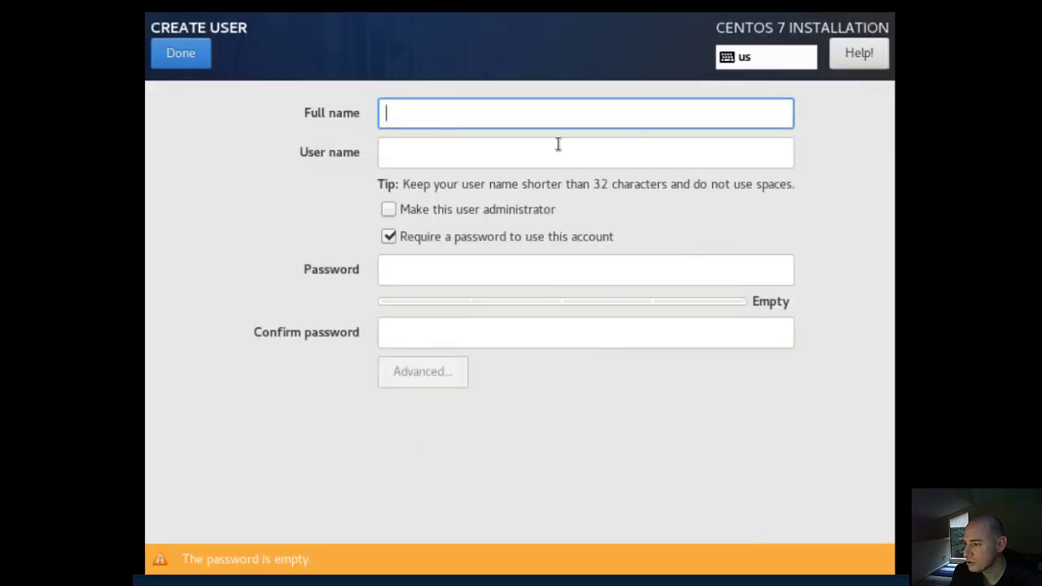
type("qadmin")
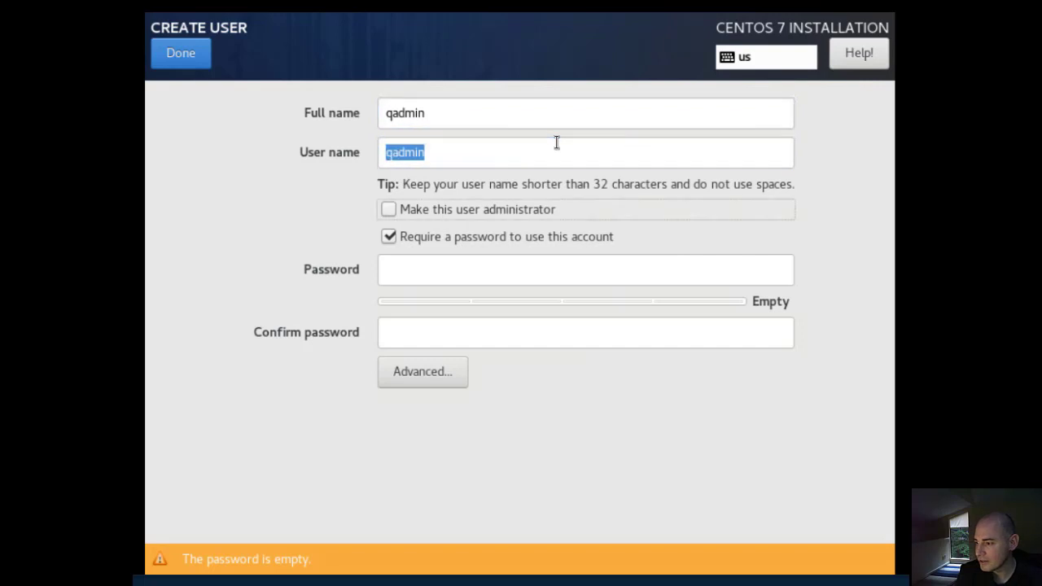
left_click(585, 270)
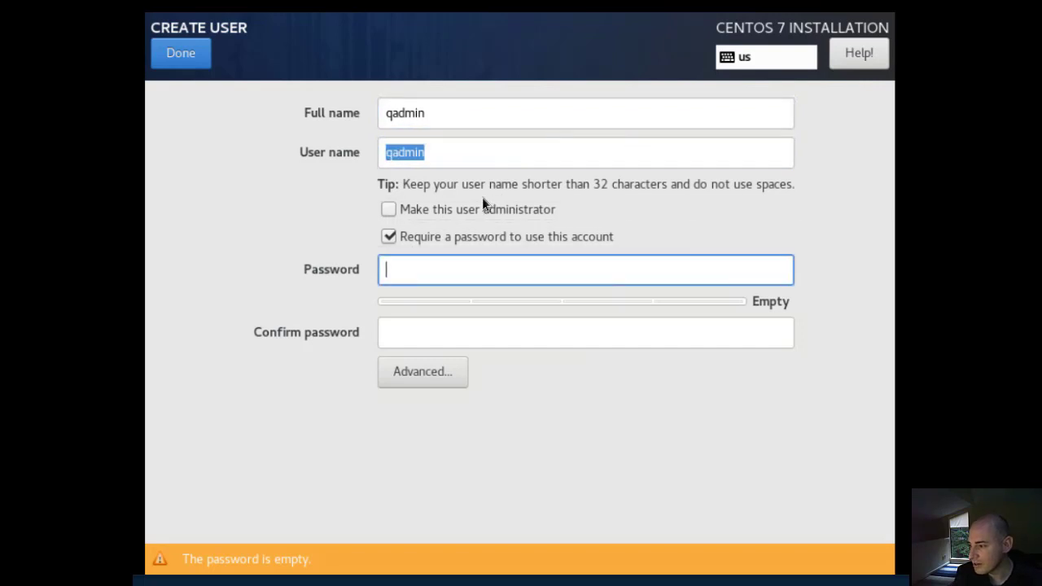
left_click(389, 210)
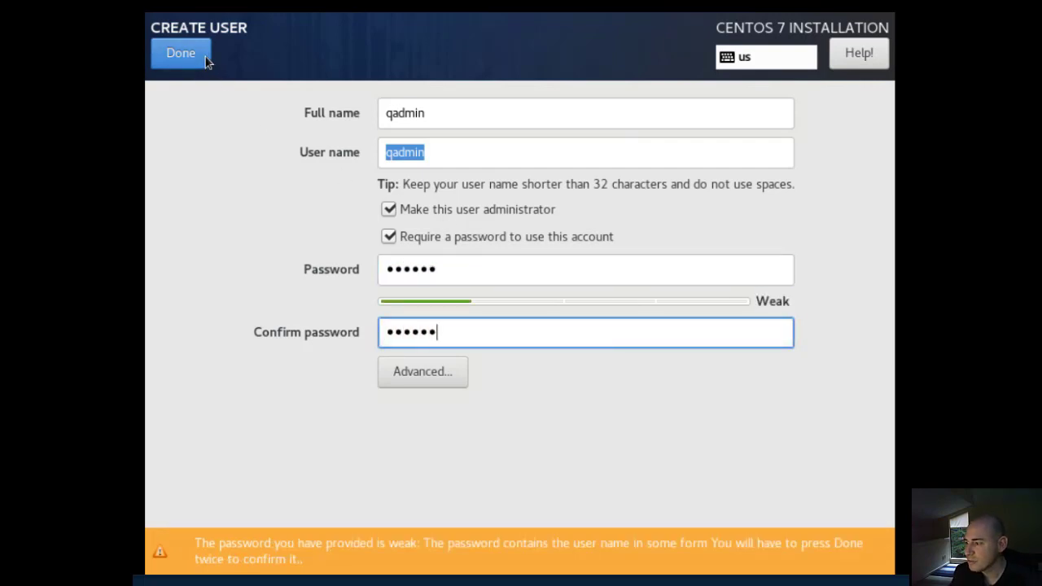
left_click(181, 55)
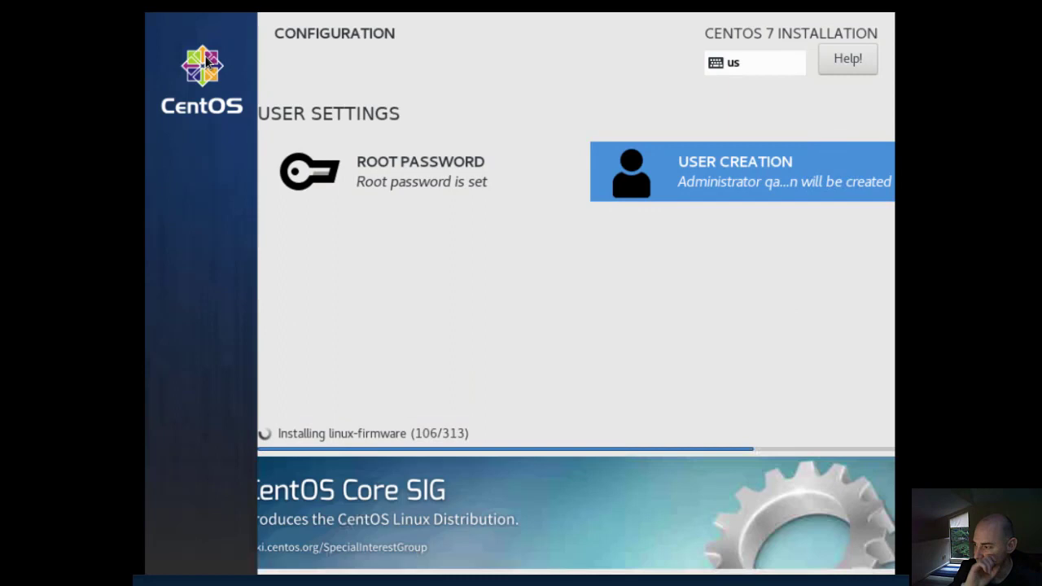
mouse_move(417, 226)
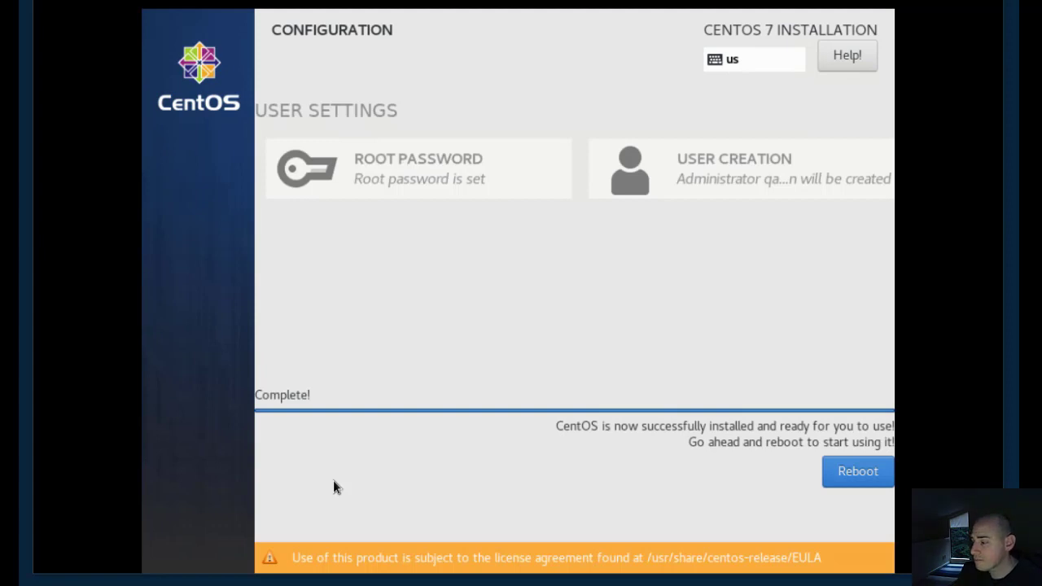
mouse_move(836, 469)
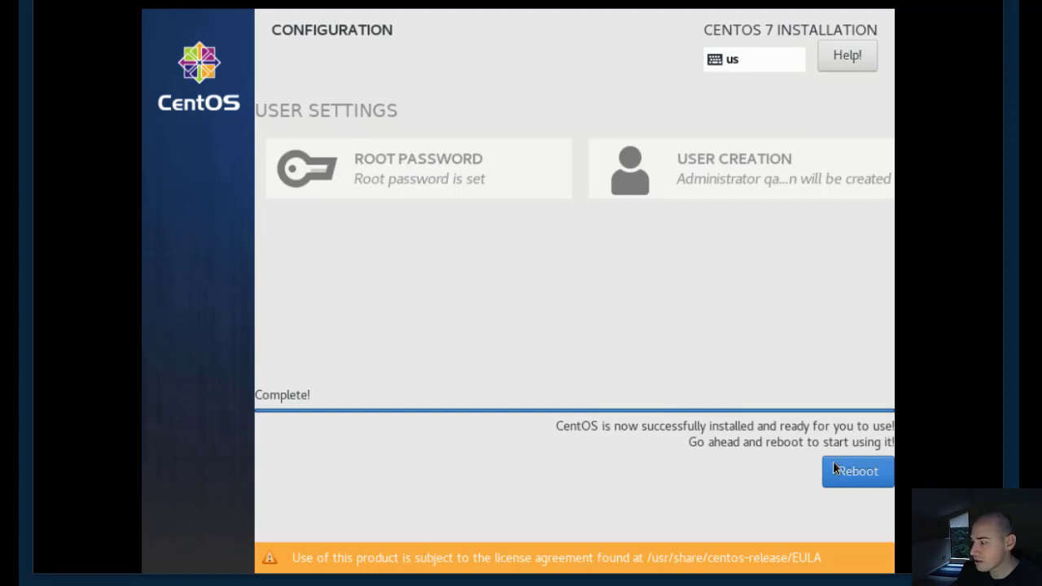
Reboot into the installed CentOS and log in as root on the quantastor console.
left_click(858, 471)
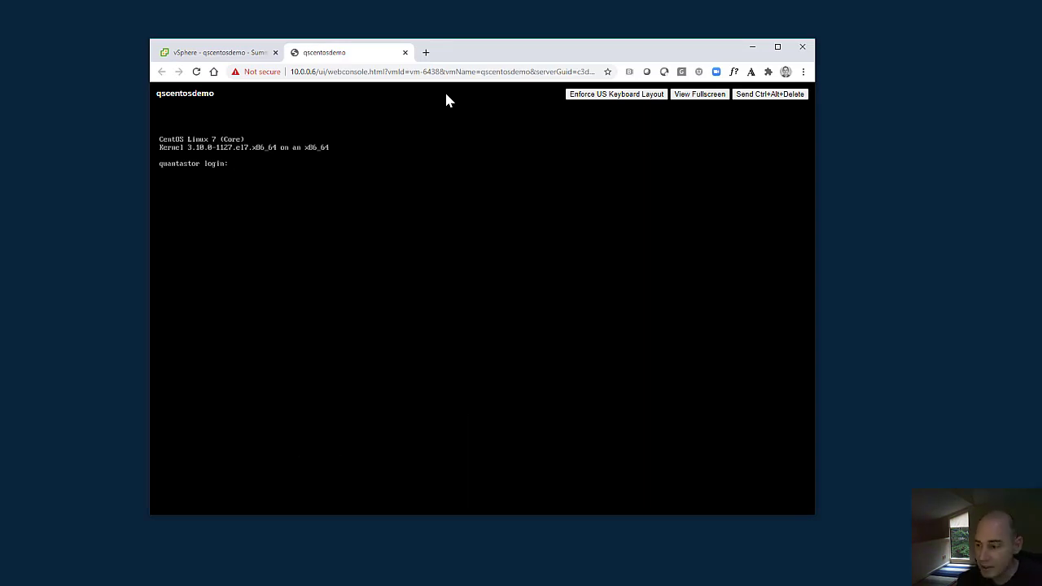
type("root")
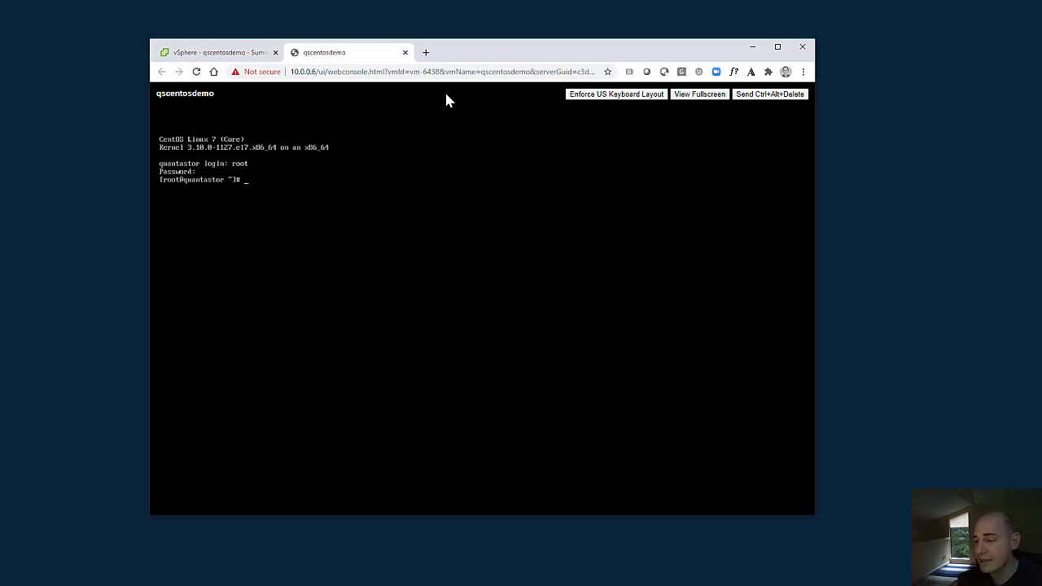
type("ip")
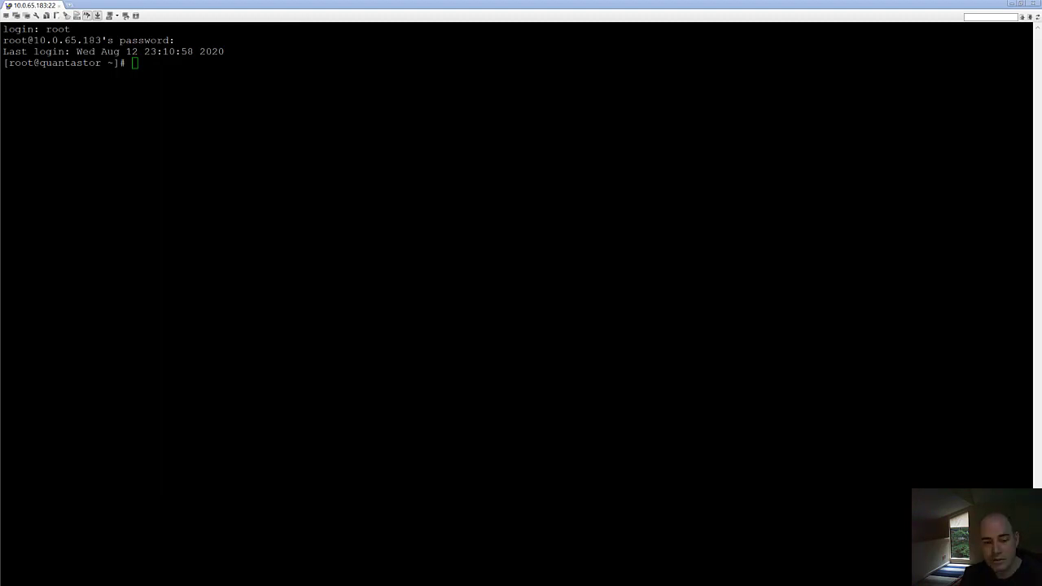
Download qs_upgrade_centos.sh with curl, make it executable, and run it to install QuantaStor.
type("curl packages.osnexus.com/packages-redhat/qs_upgrade_centos.sh > qs_upgrade_centos.sh")
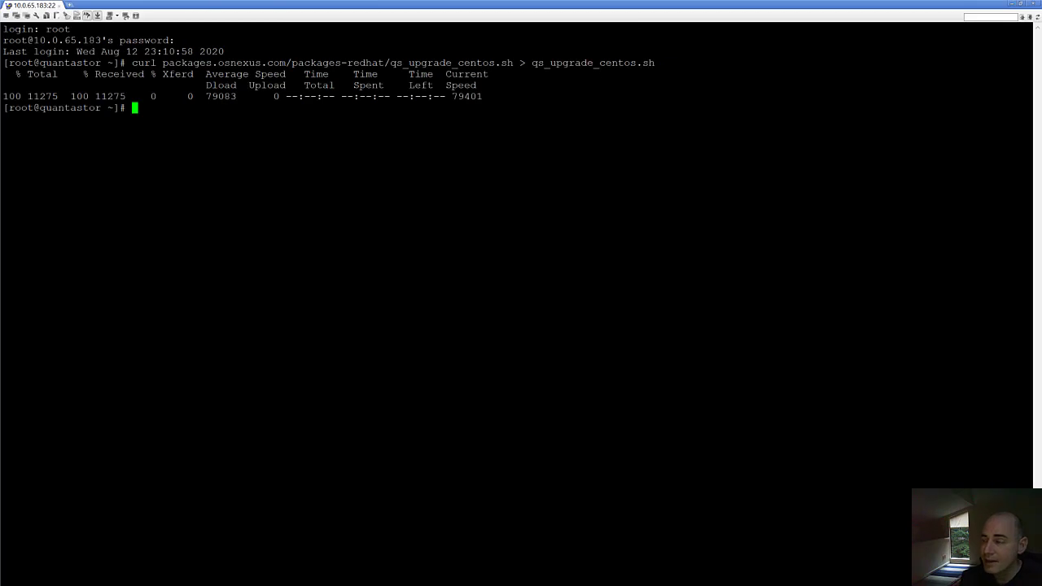
type("chmod 777 qs_upgrade_centos.sh")
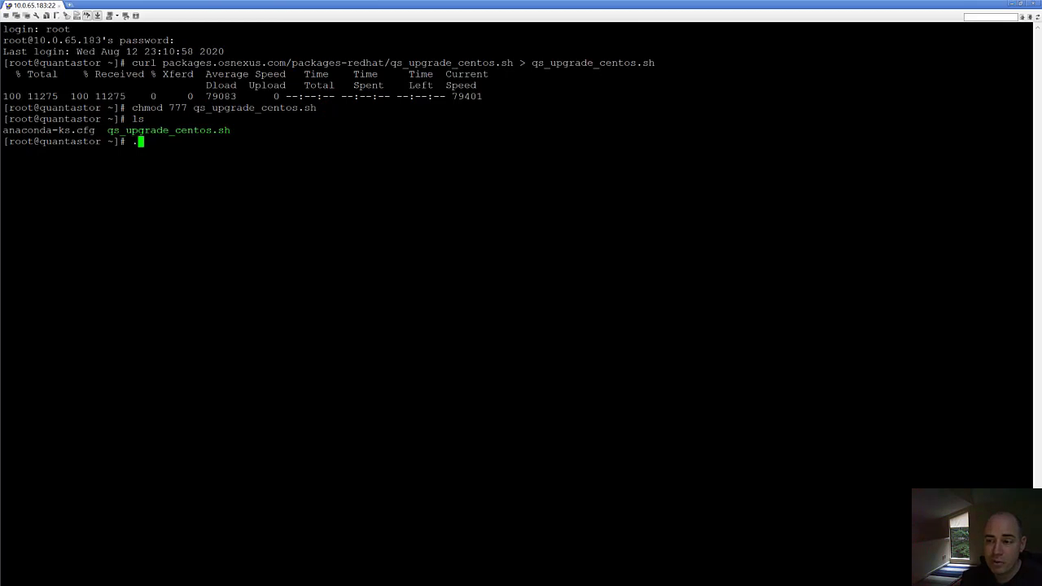
type("/qs_upgrade_centos.sh")
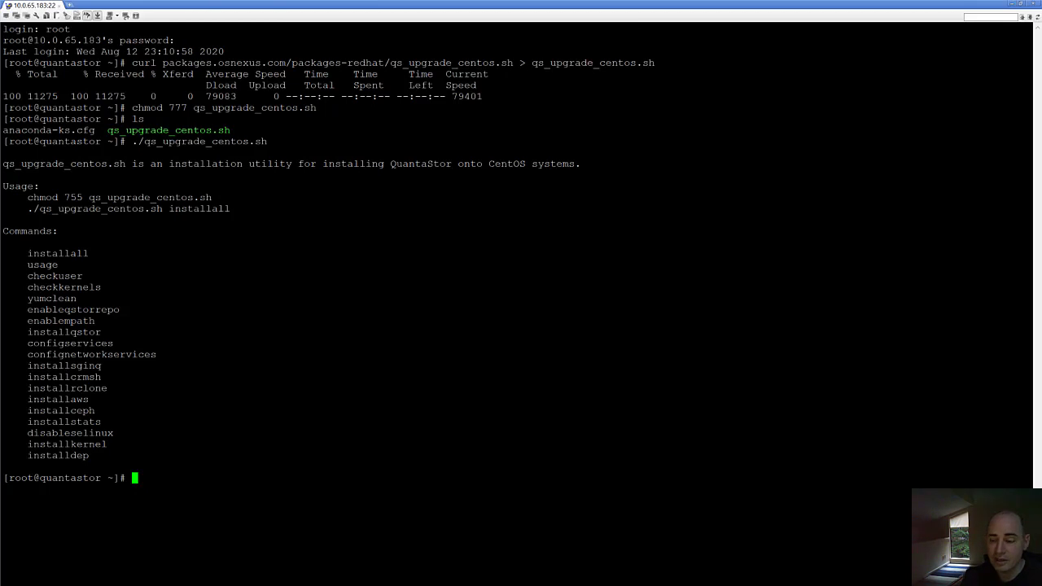
type("./qs_upgrade_centos.sh inst")
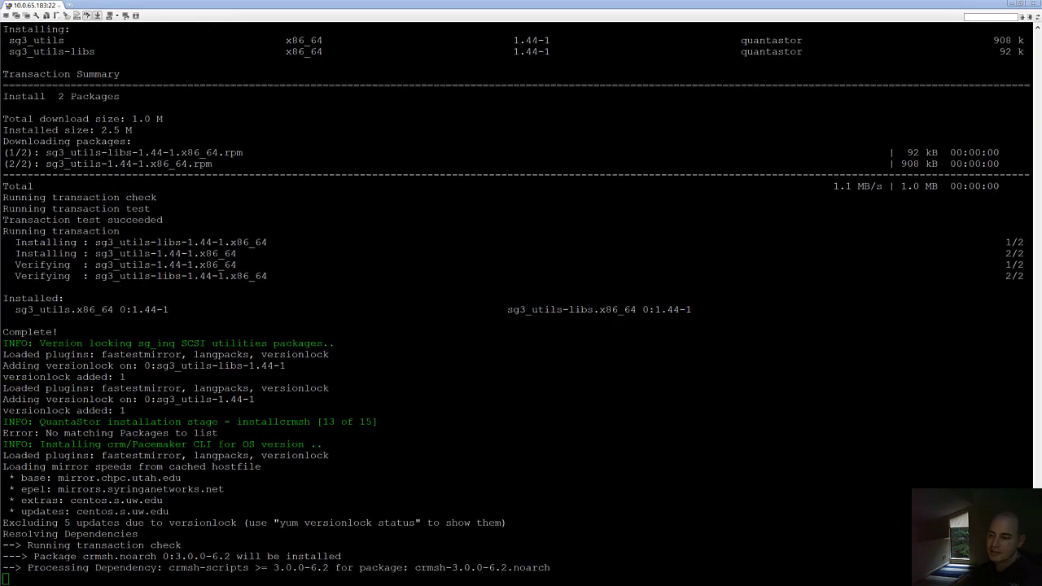
scroll("down", 3)
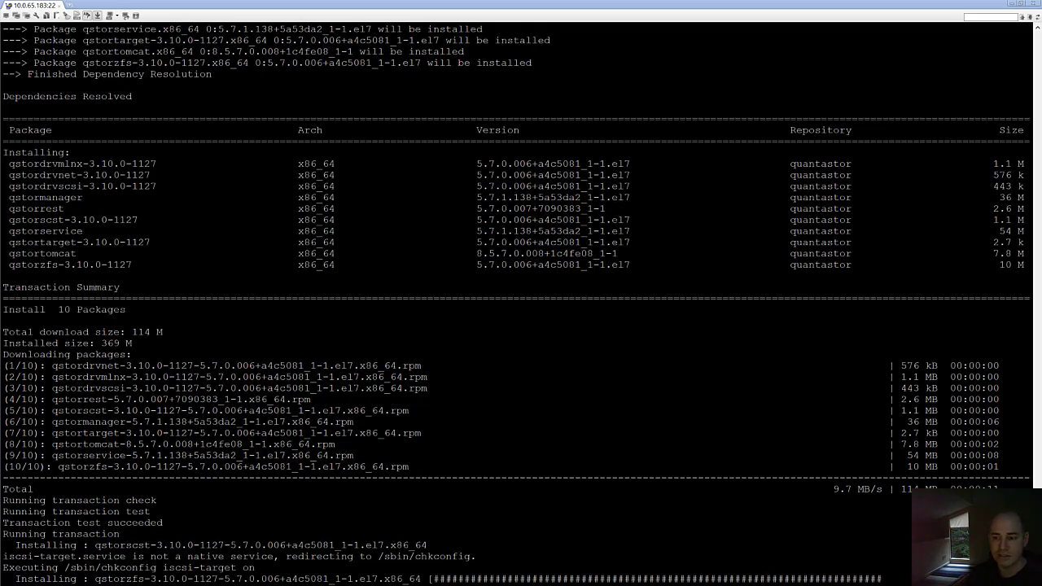
scroll("down", 3)
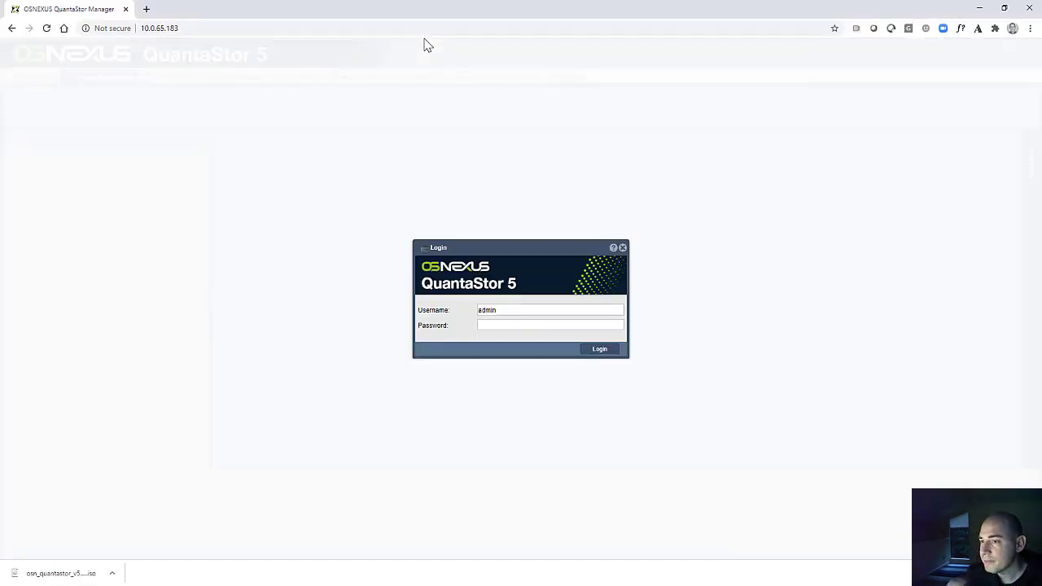
mouse_move(463, 136)
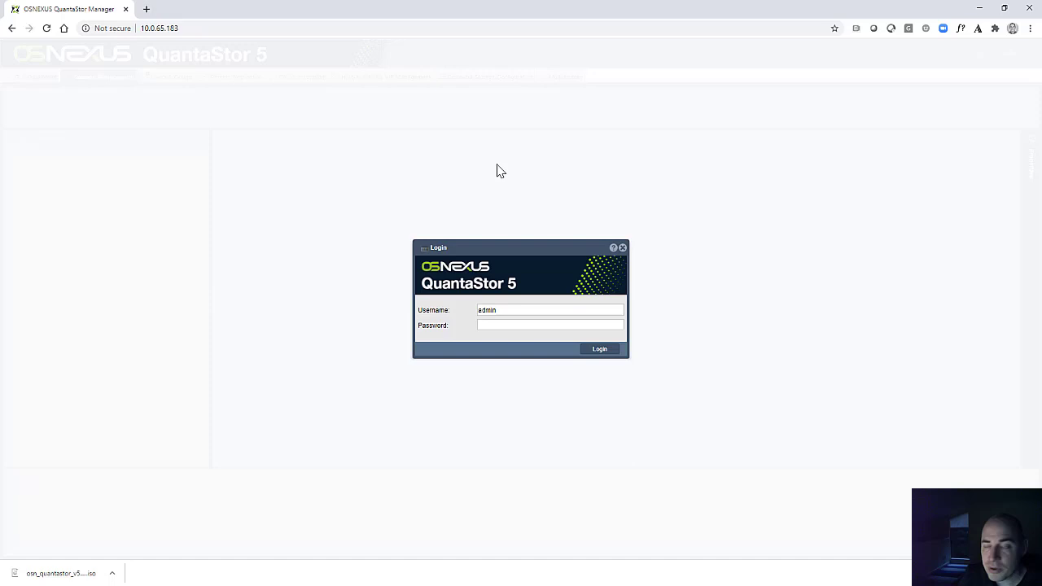
Log in as admin, dismiss the password breach warning, and cancel the Getting Started guide.
left_click(527, 326)
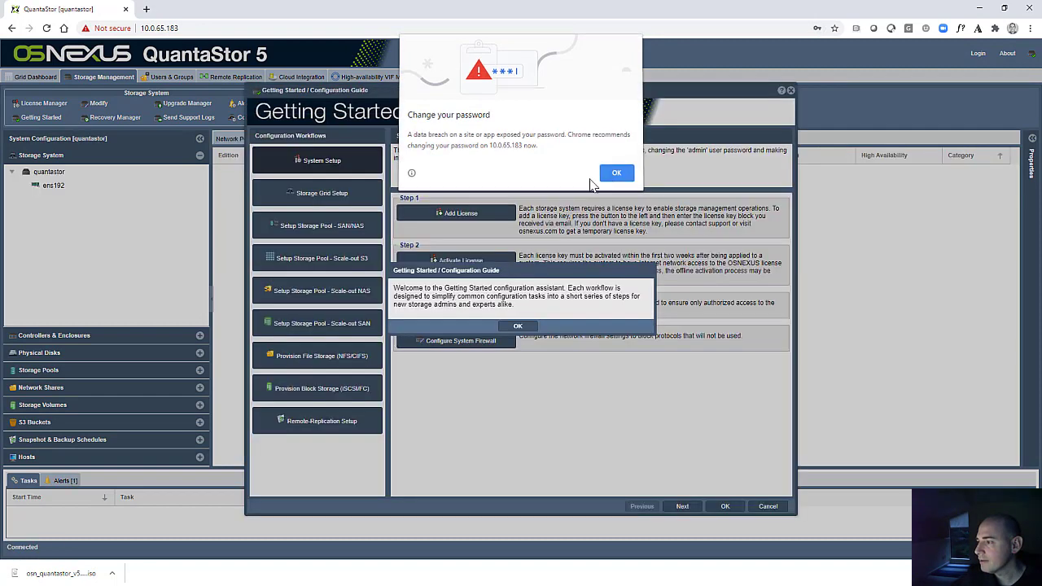
left_click(617, 173)
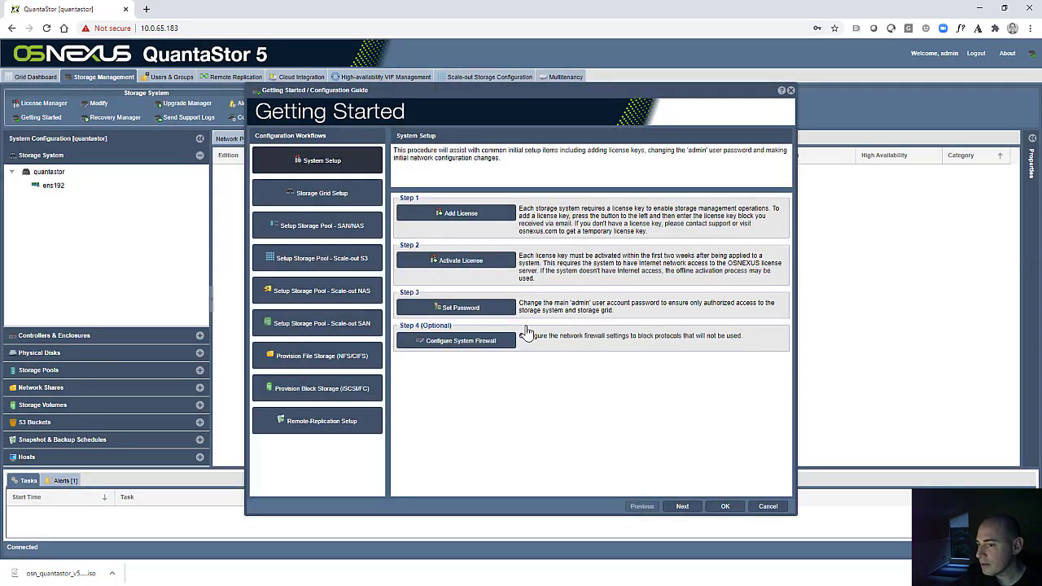
mouse_move(767, 506)
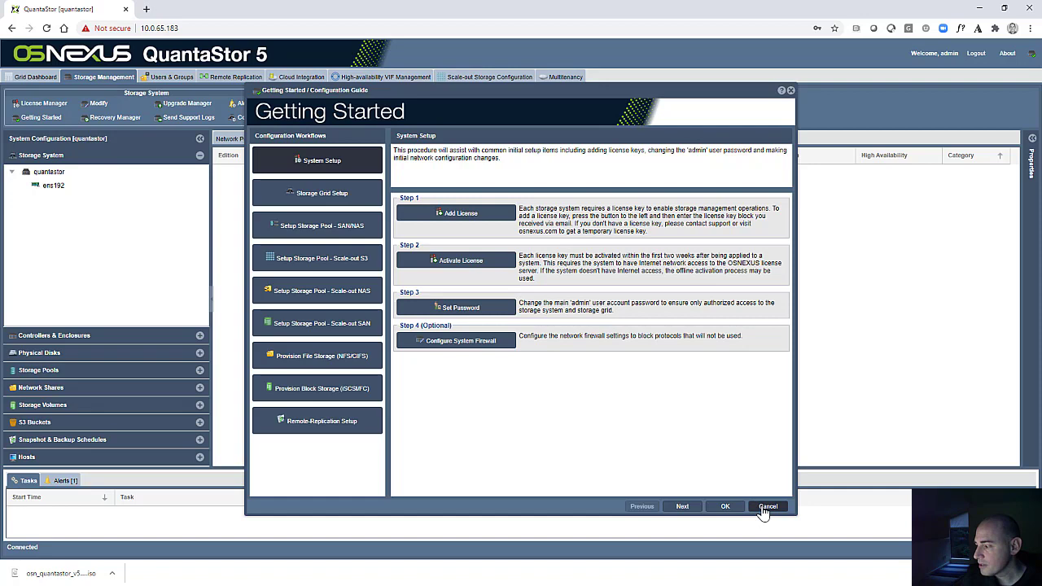
left_click(768, 506)
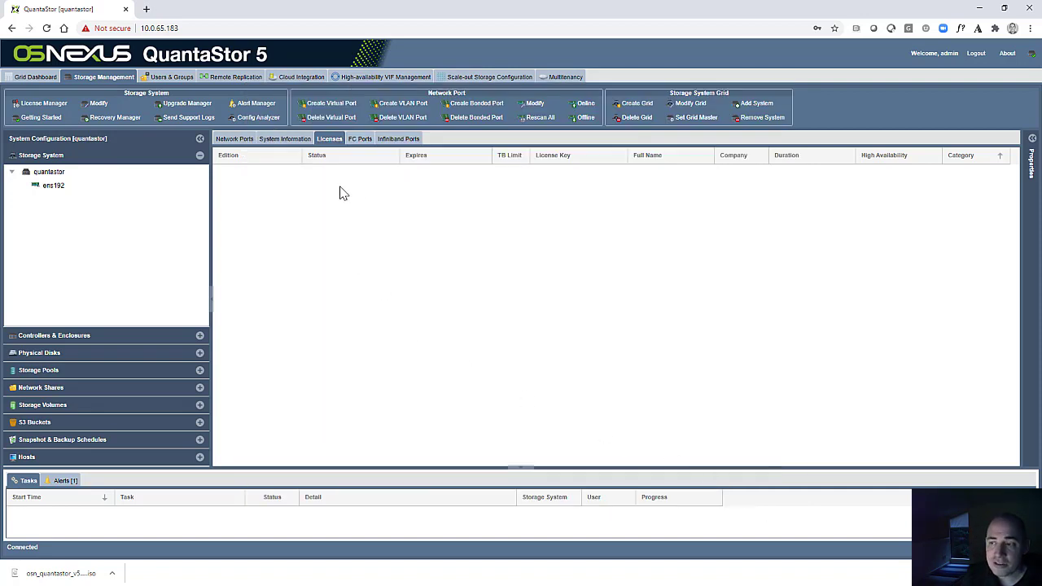
mouse_move(353, 211)
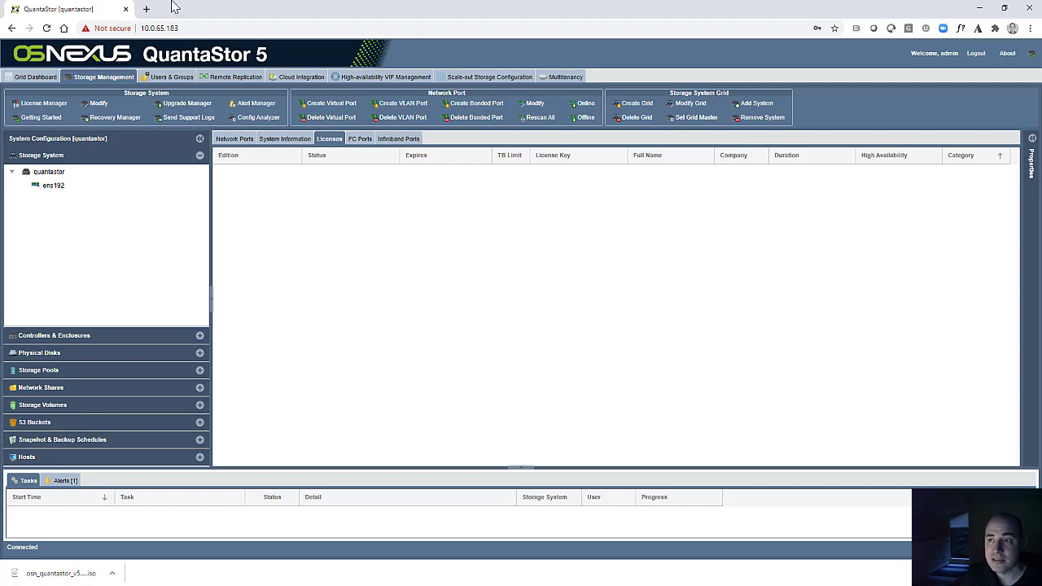
On osnexus.com license requests, choose Community Edition with 4 keys, then return to QuantaStor.
left_click(159, 11)
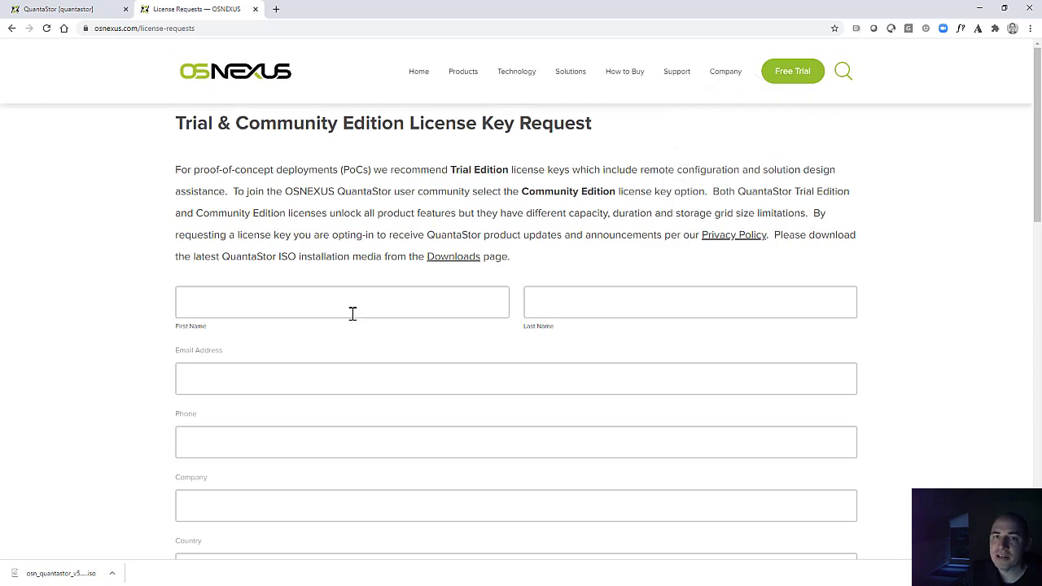
scroll("down", 3)
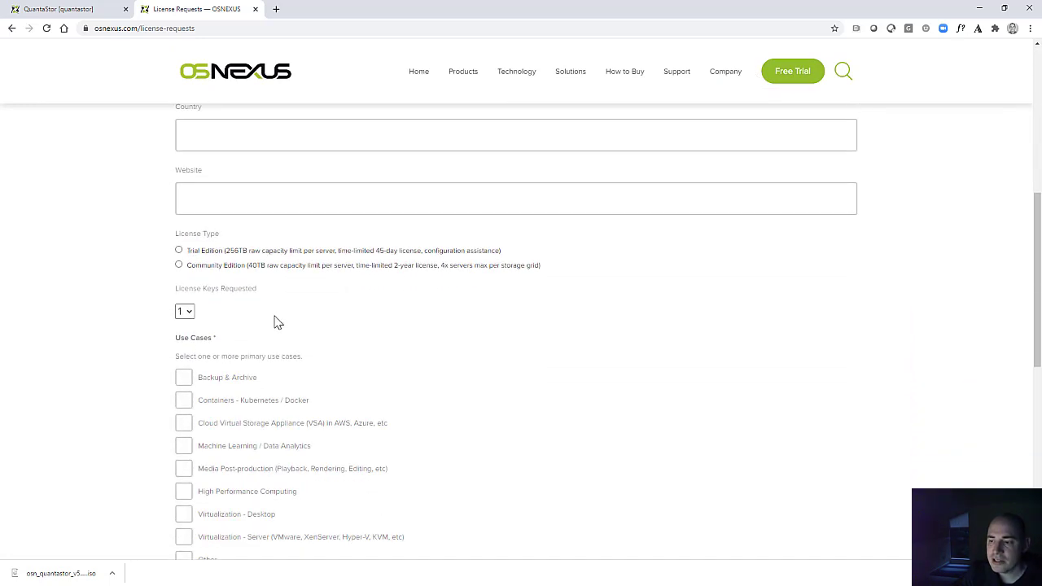
left_click(178, 265)
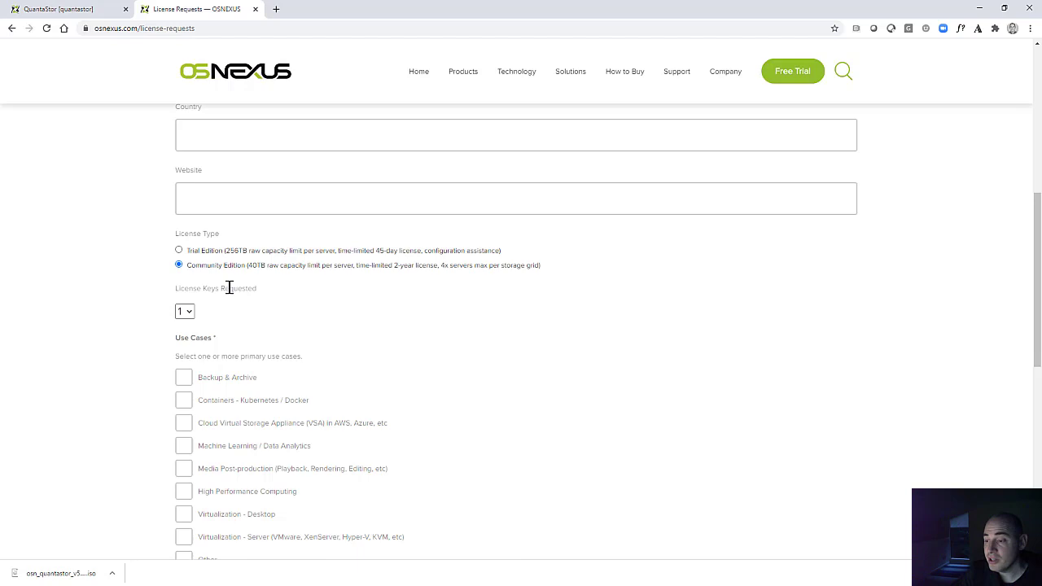
mouse_move(412, 286)
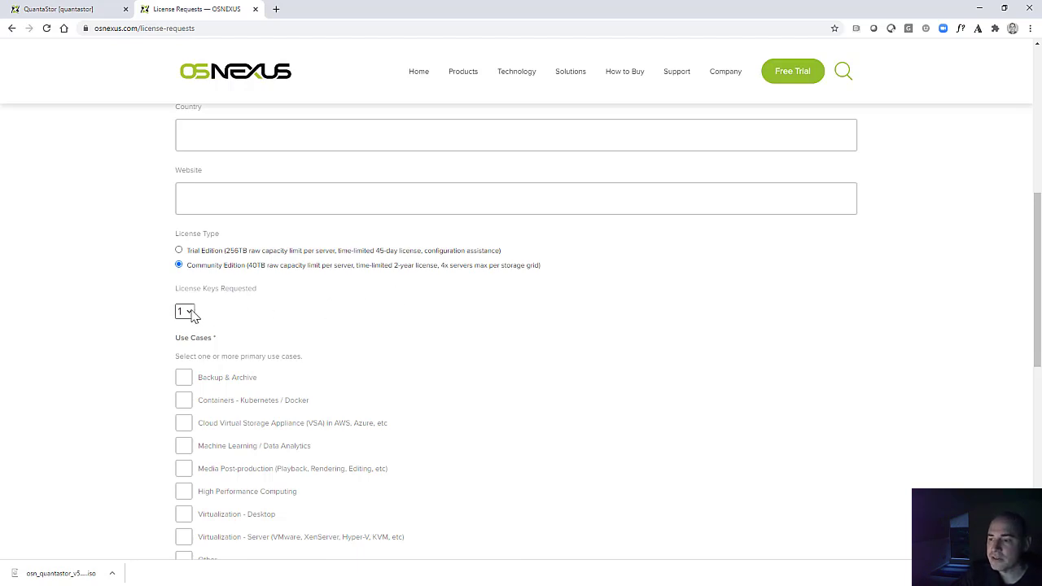
left_click(184, 311)
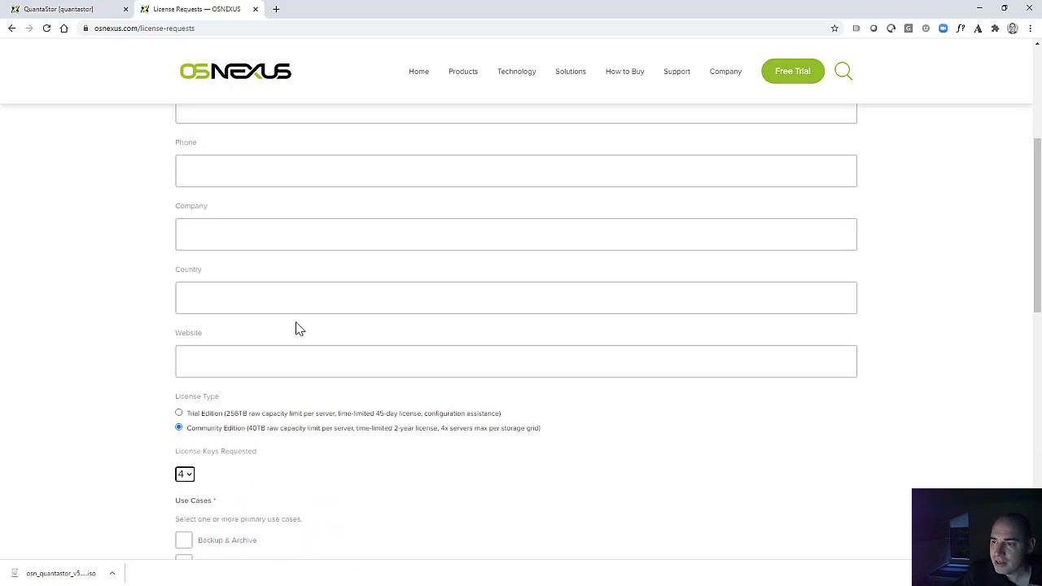
scroll("up", 3)
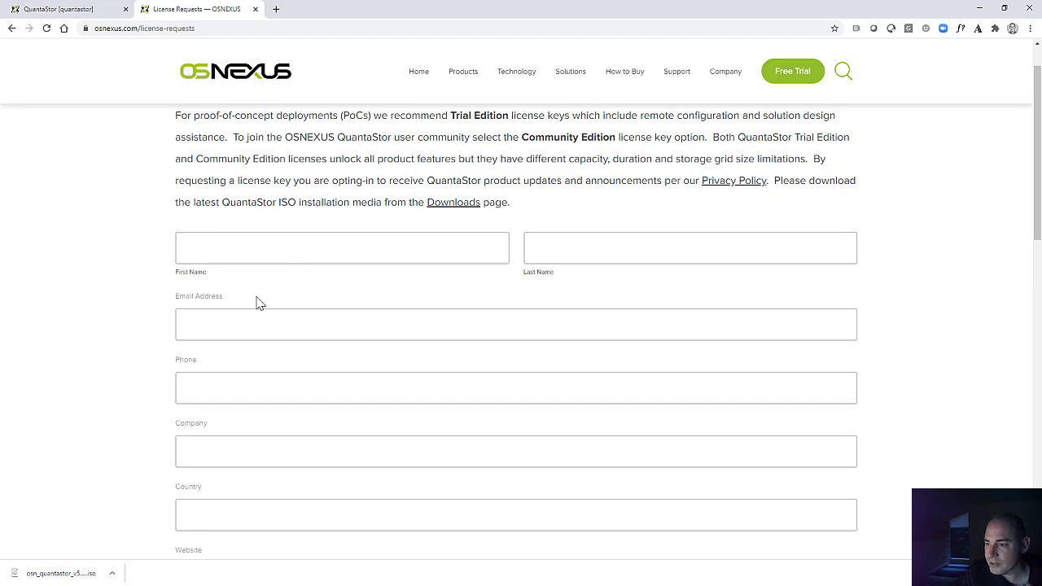
scroll("up", 3)
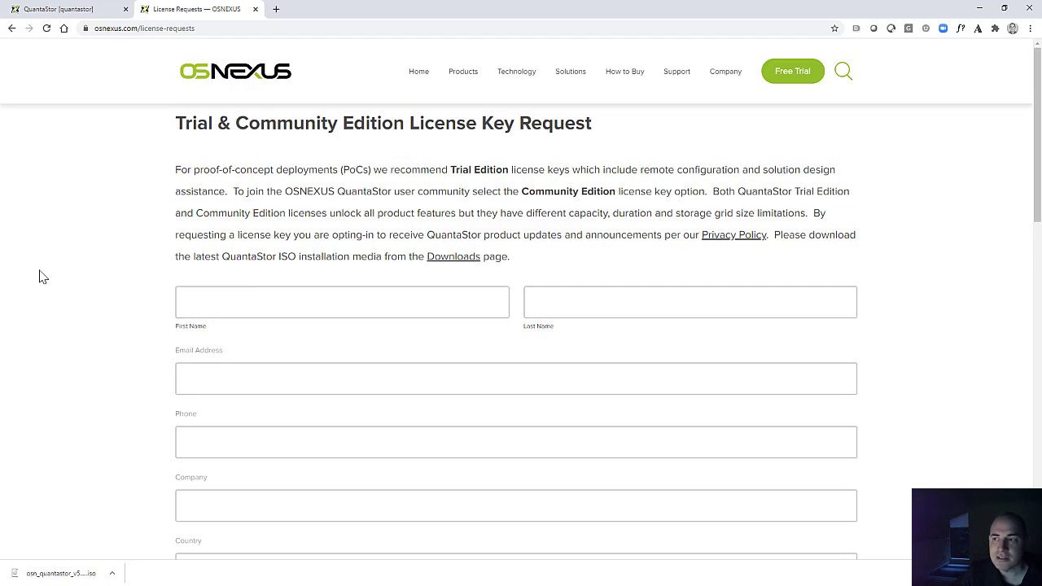
mouse_move(260, 302)
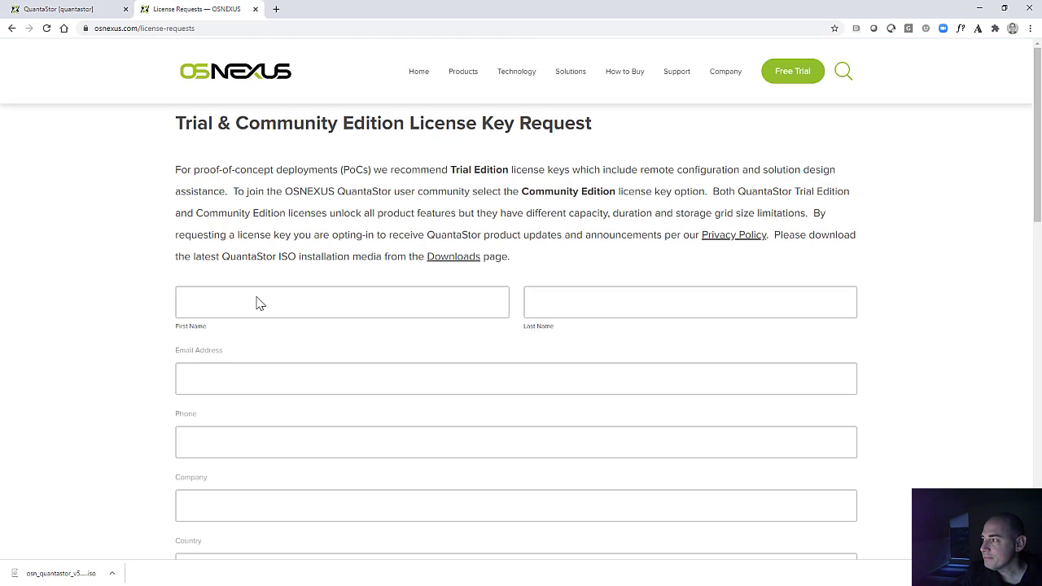
left_click(57, 9)
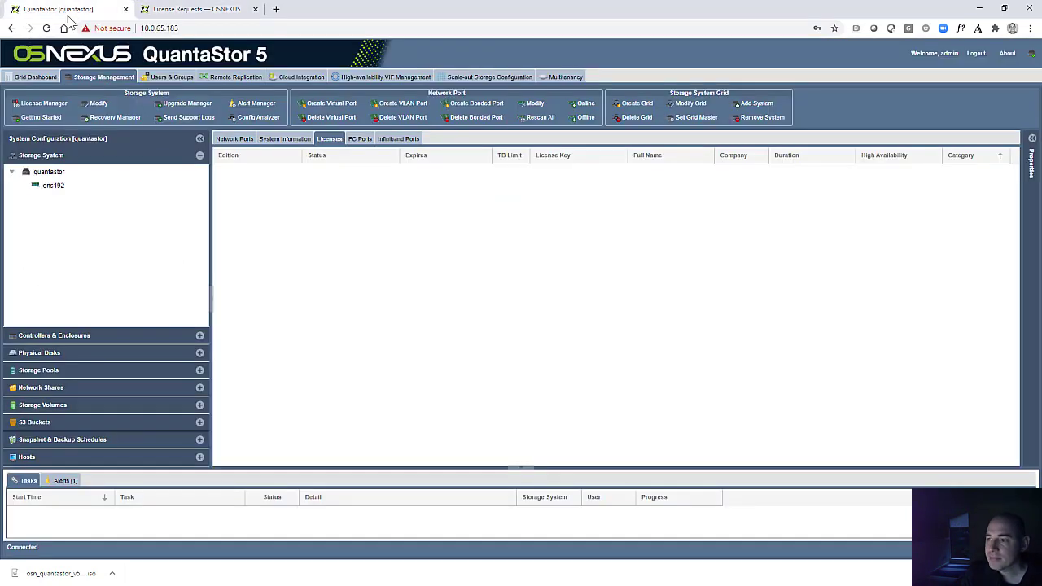
mouse_move(249, 193)
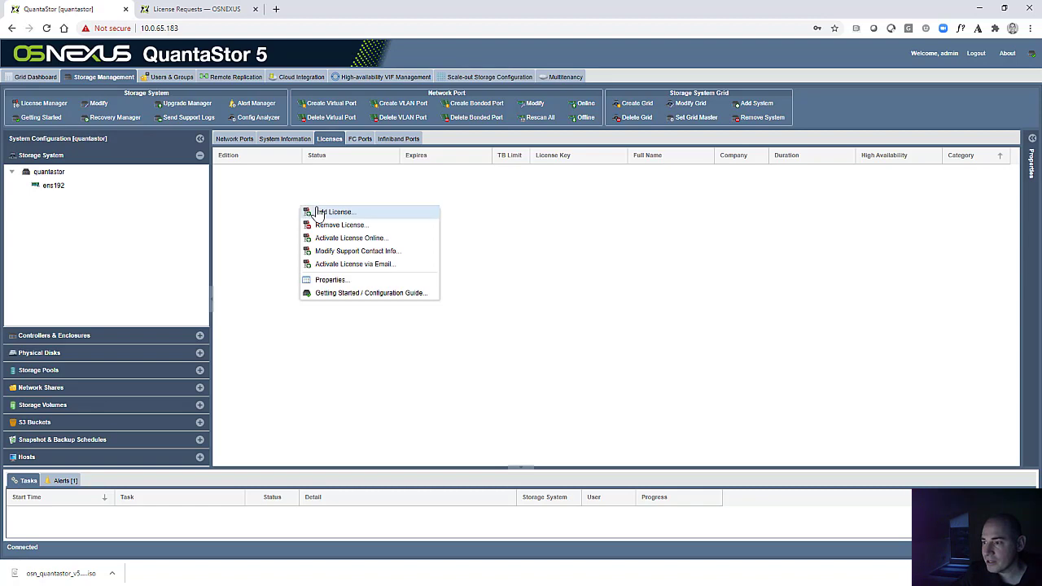
Add a license by pasting the Trial Edition key block into Add License.
left_click(334, 211)
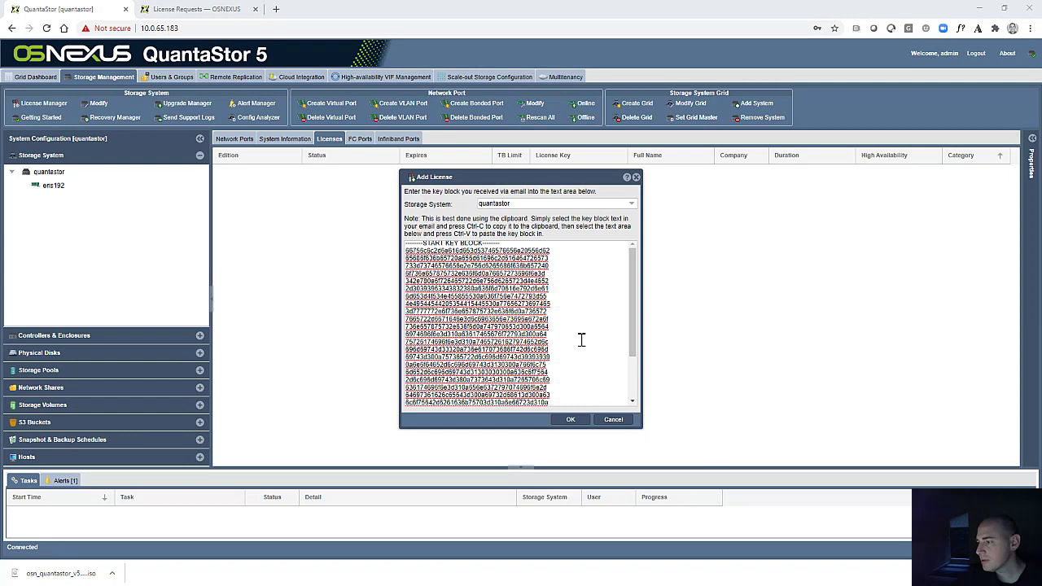
left_click(571, 419)
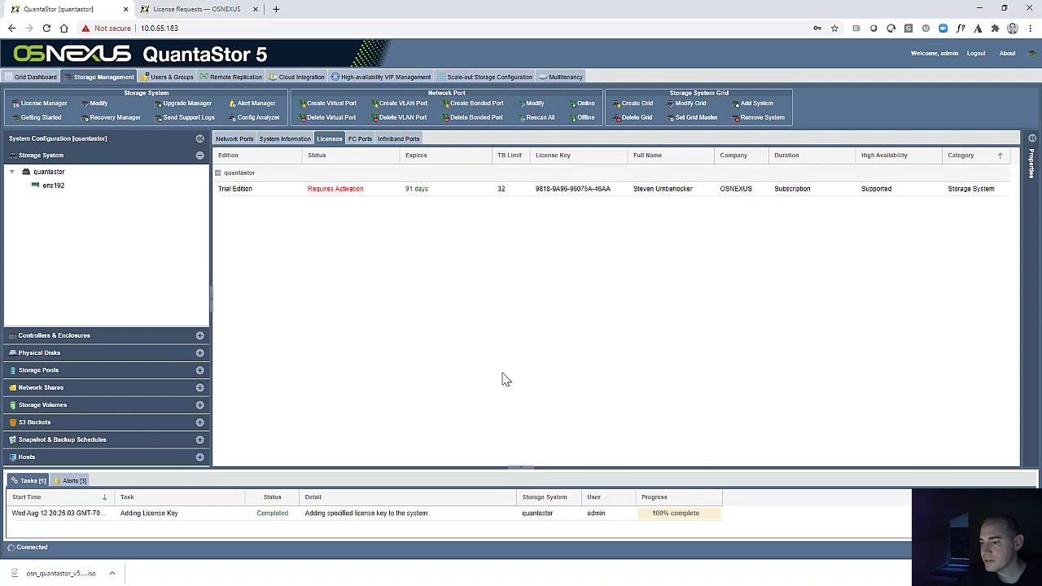
mouse_move(260, 192)
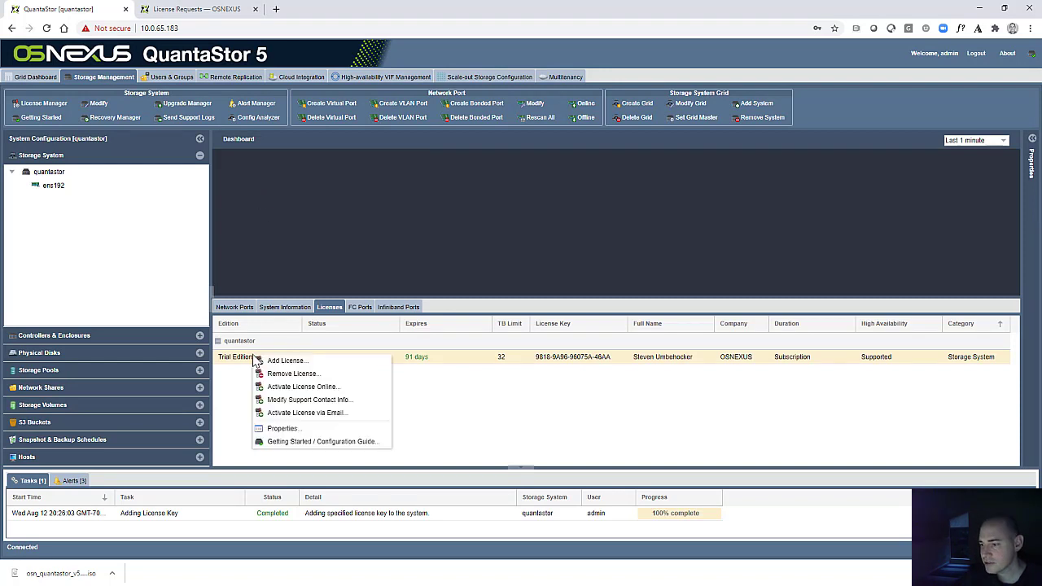
Run Activate License Online on the Trial Edition license and confirm the request.
left_click(303, 386)
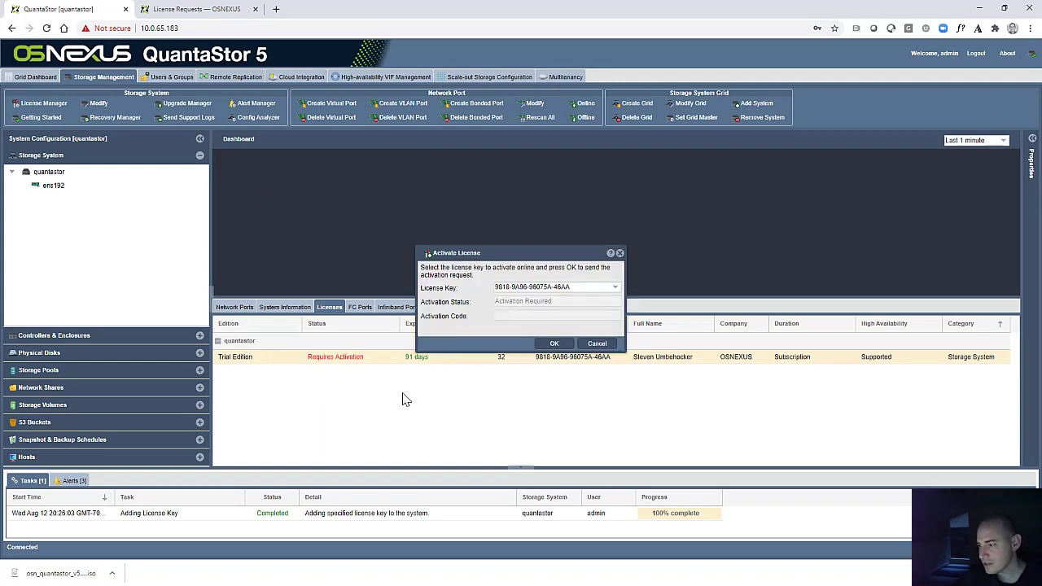
mouse_move(554, 305)
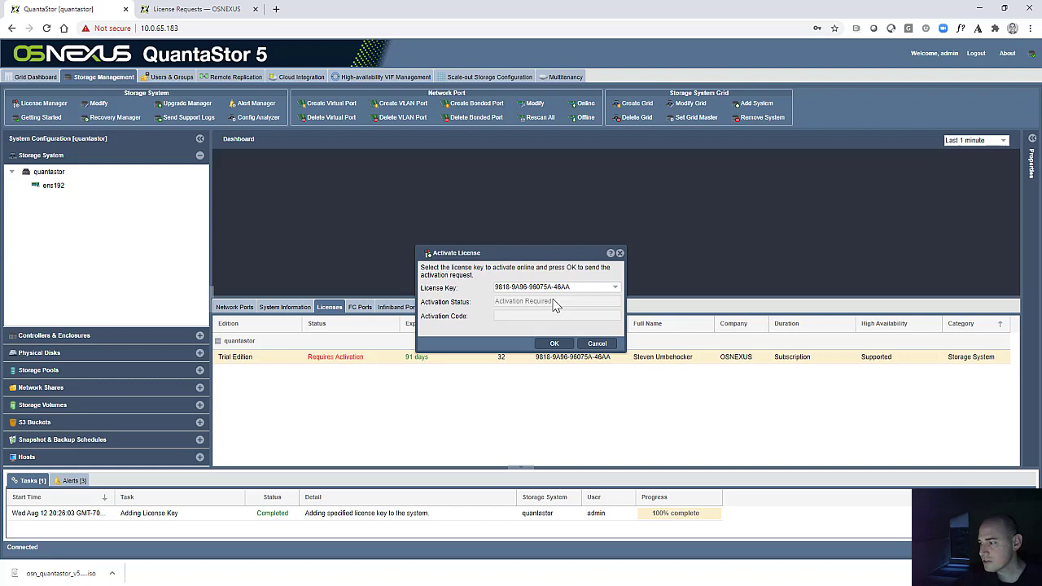
mouse_move(556, 305)
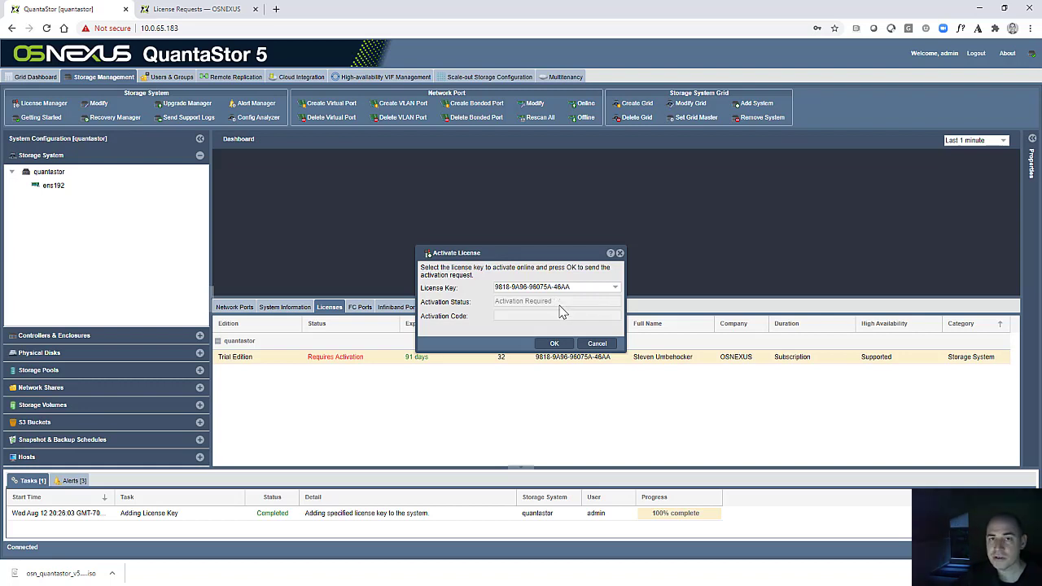
left_click(555, 342)
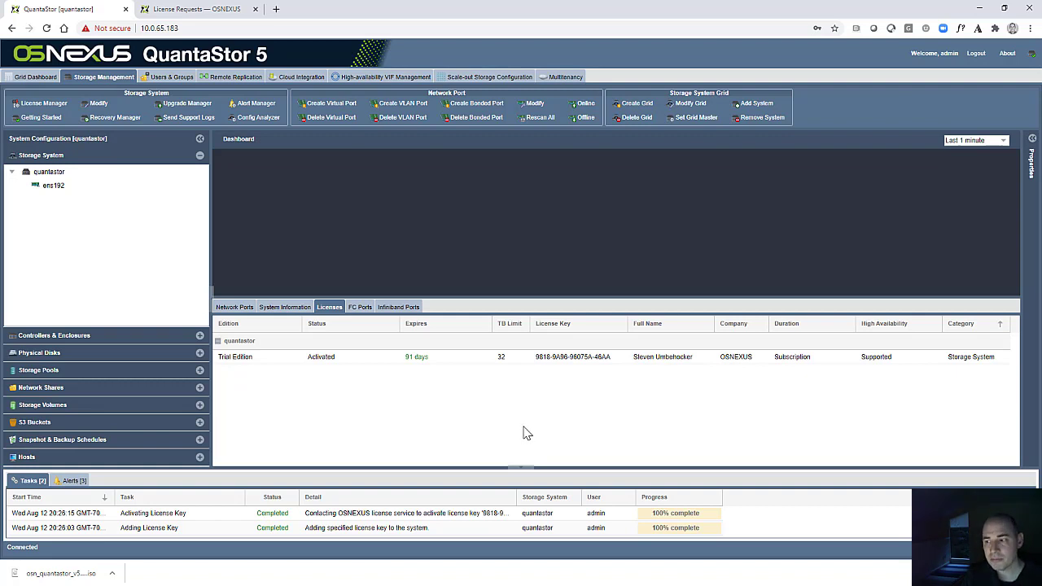
left_click(486, 77)
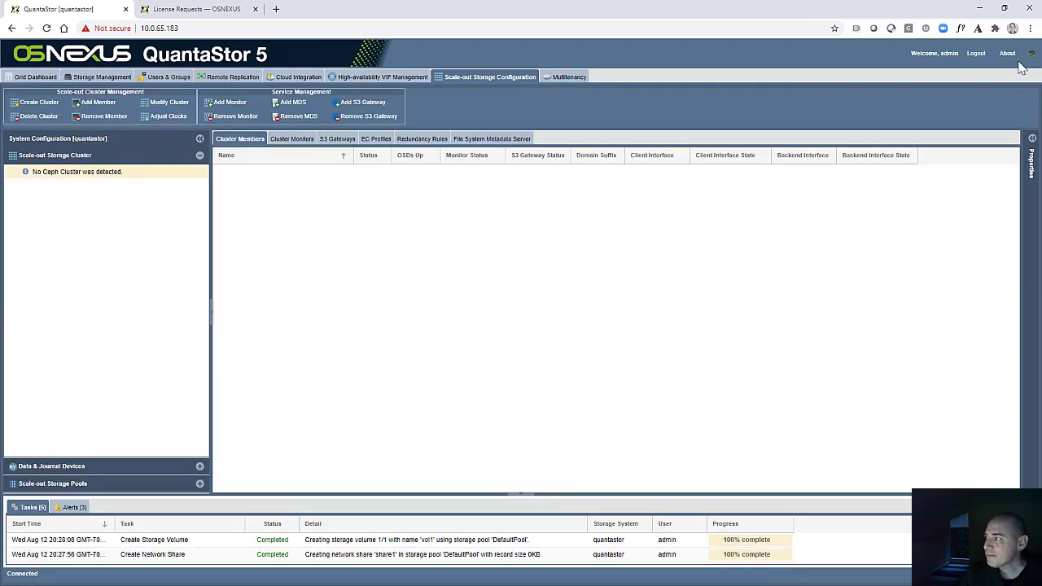
mouse_move(1031, 57)
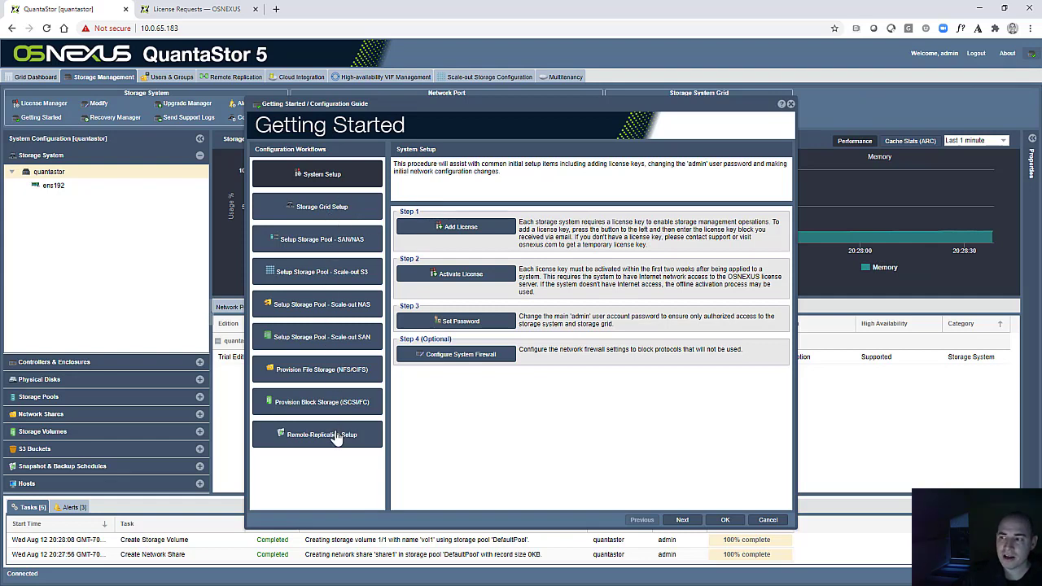
Show the Storage Grid Setup workflow in the Getting Started guide.
left_click(318, 206)
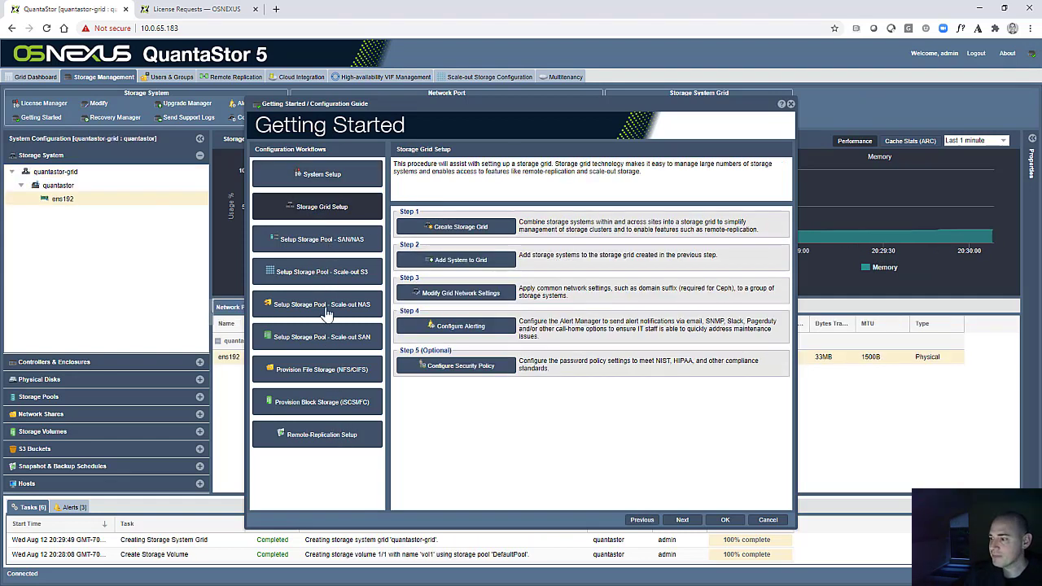
mouse_move(314, 283)
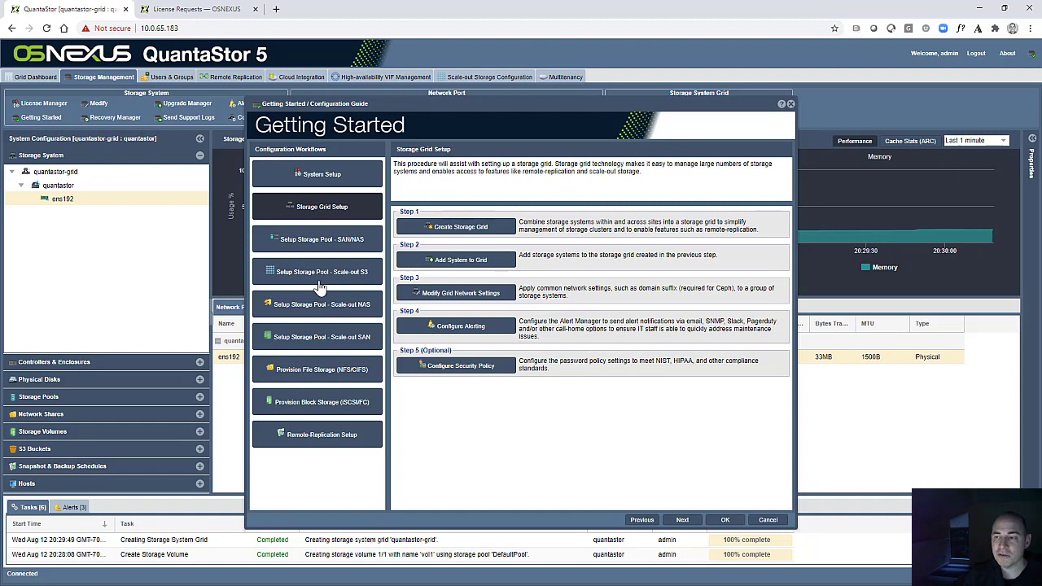